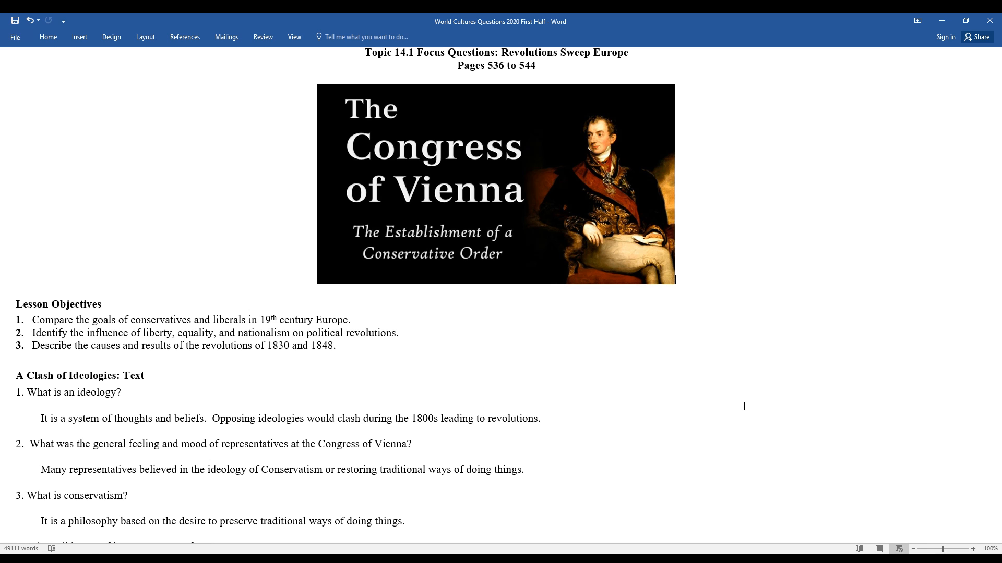
# Step: Scroll down through the document to reach question 5 and the answers below it
pyautogui.scroll(-3)
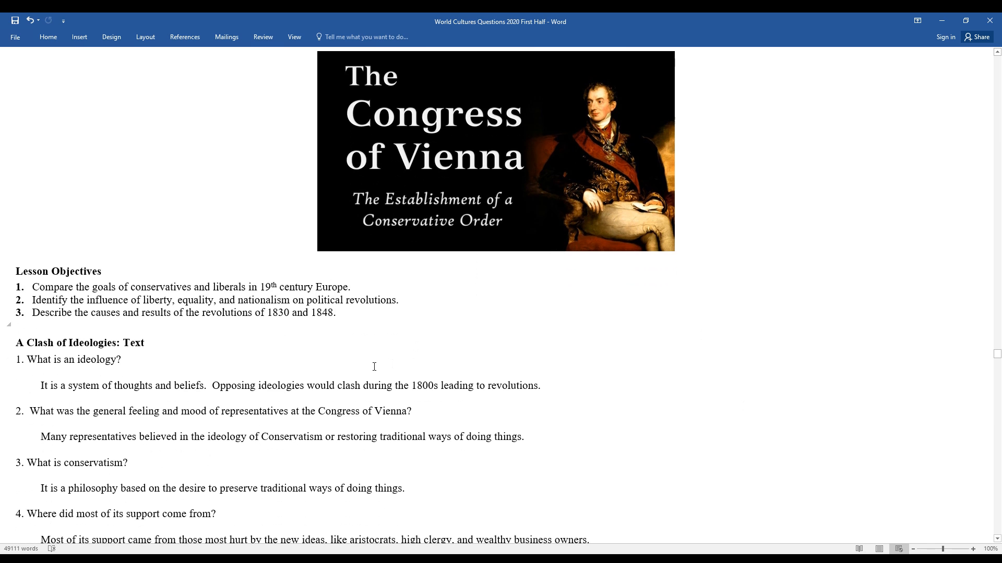
pyautogui.scroll(-3)
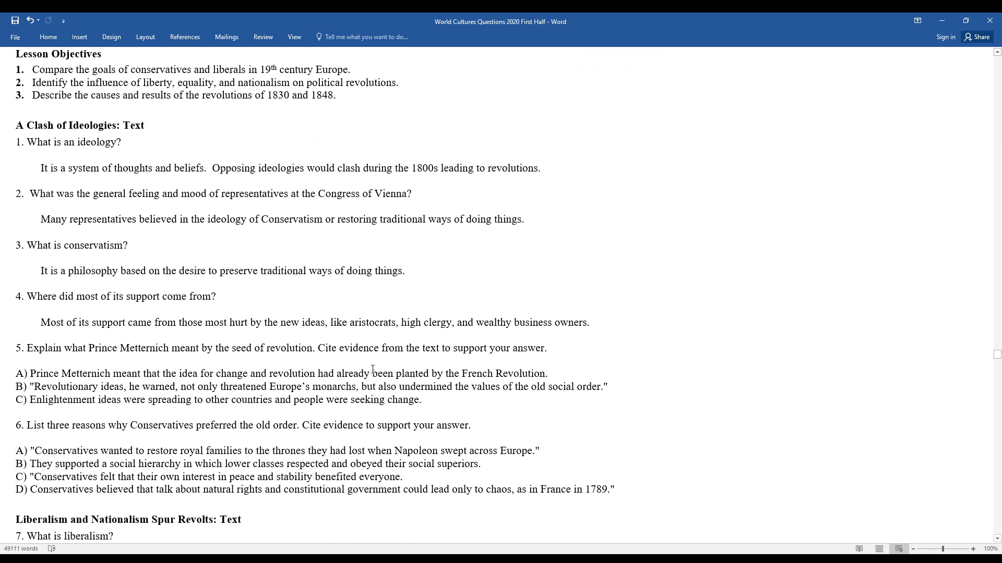
pyautogui.scroll(-3)
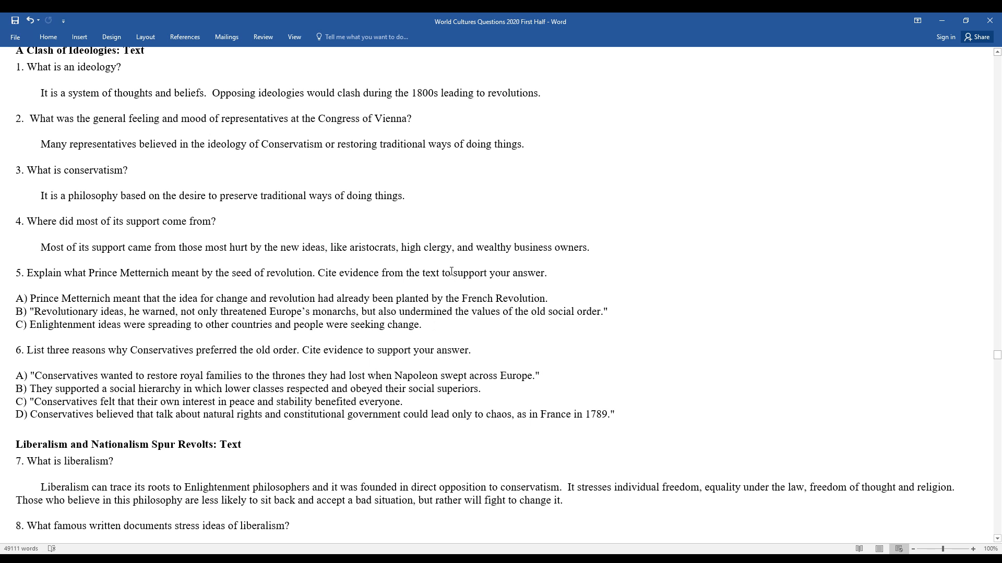
pyautogui.moveTo(451, 280)
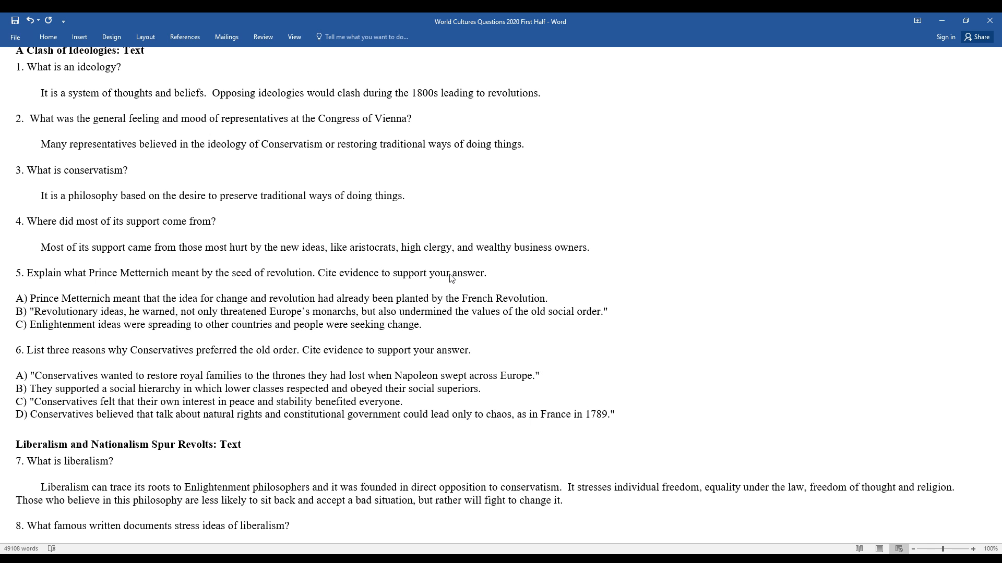
pyautogui.click(383, 273)
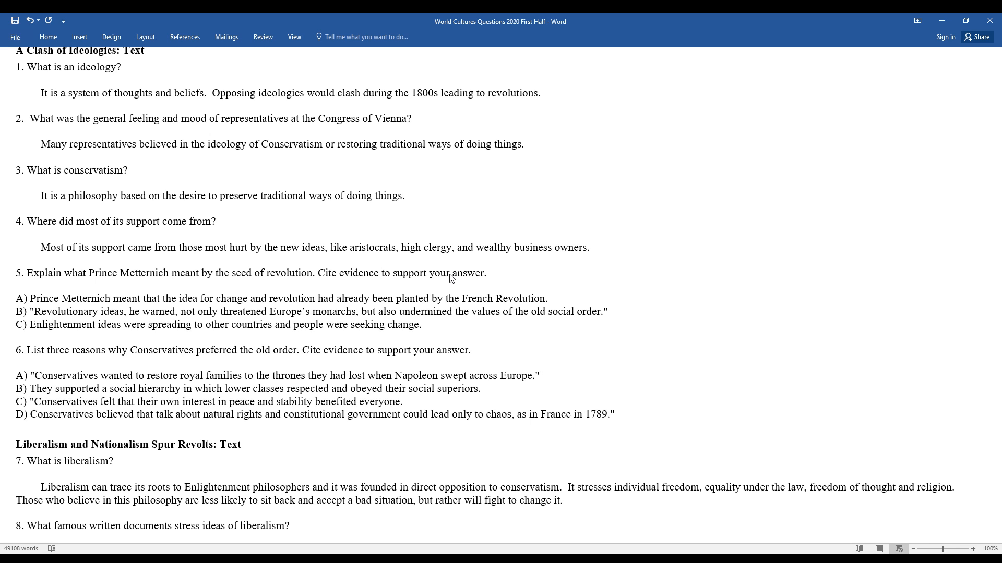
pyautogui.click(383, 274)
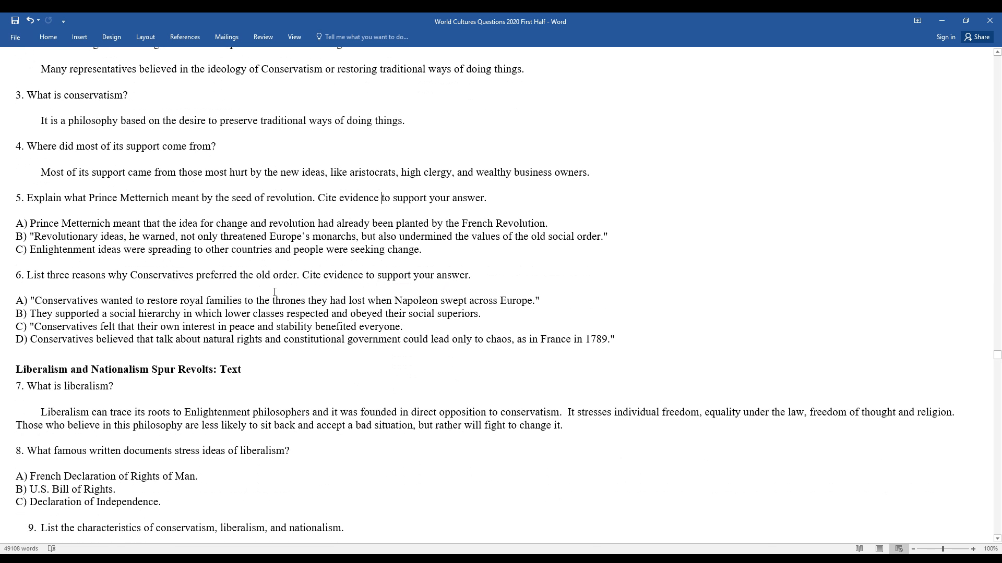
pyautogui.scroll(-3)
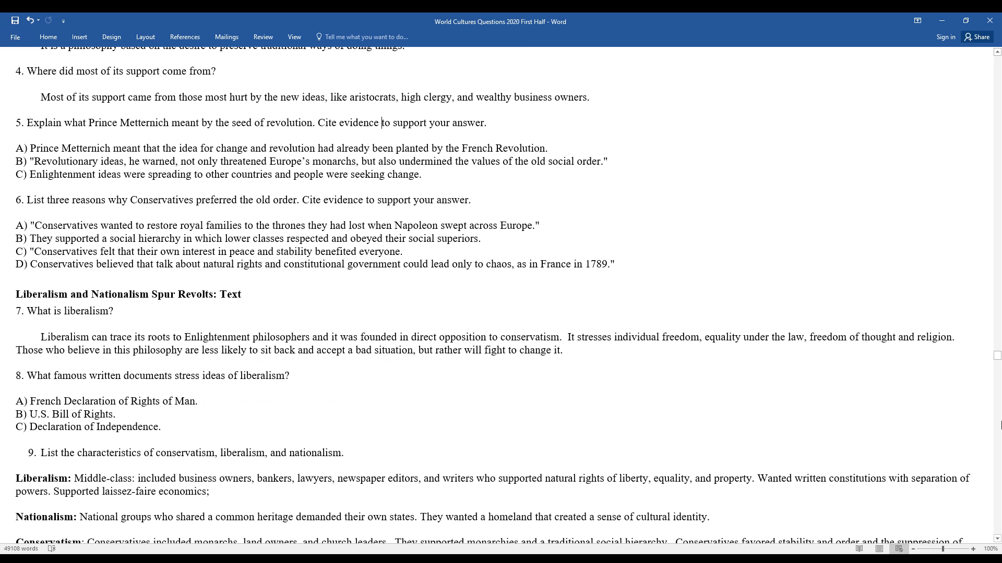
pyautogui.scroll(-3)
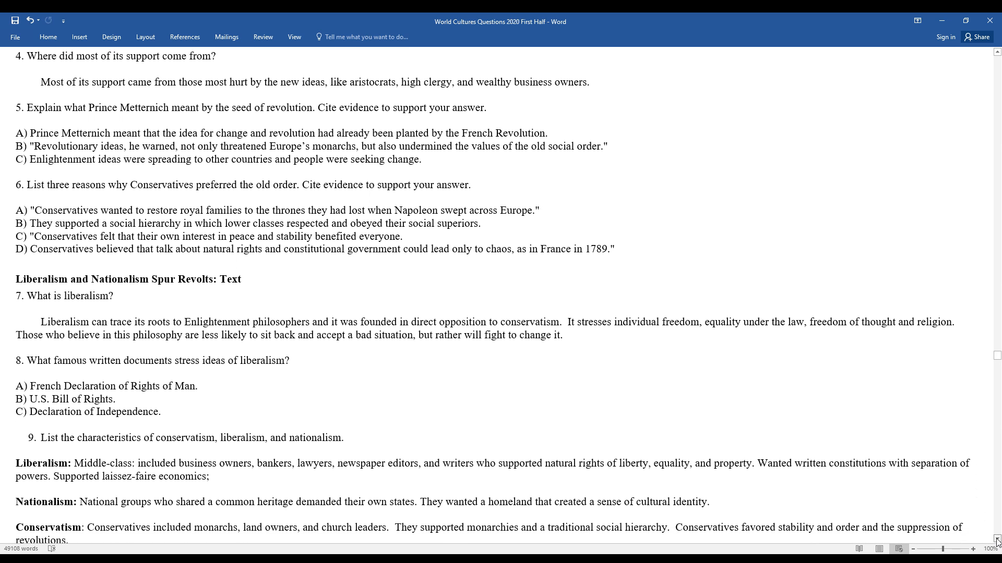
pyautogui.scroll(-3)
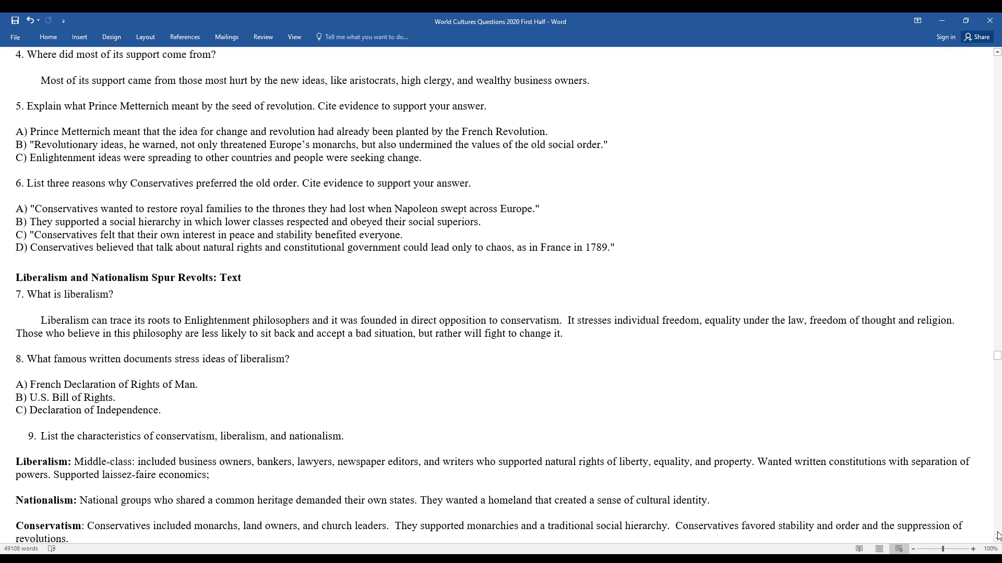
pyautogui.click(381, 107)
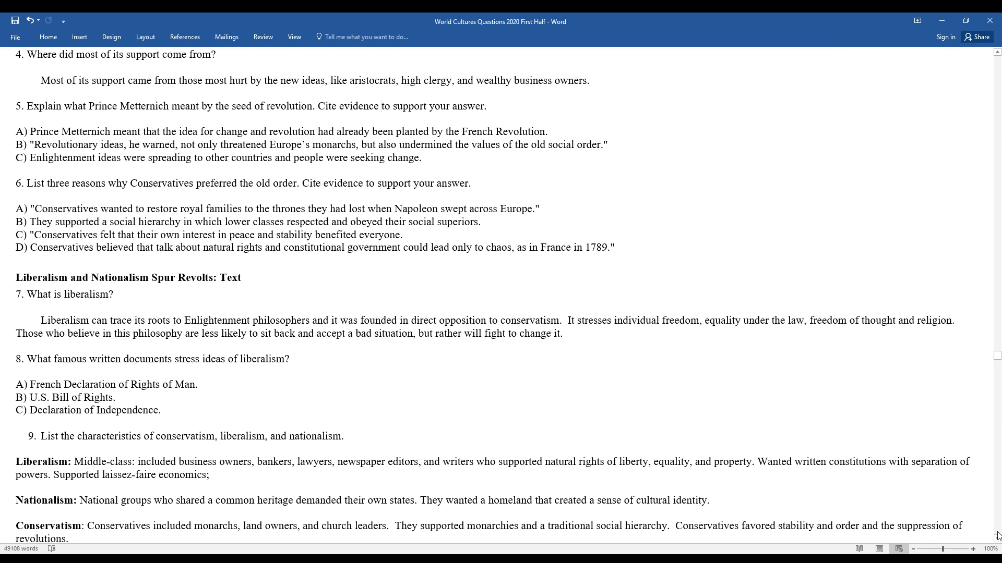
pyautogui.click(383, 107)
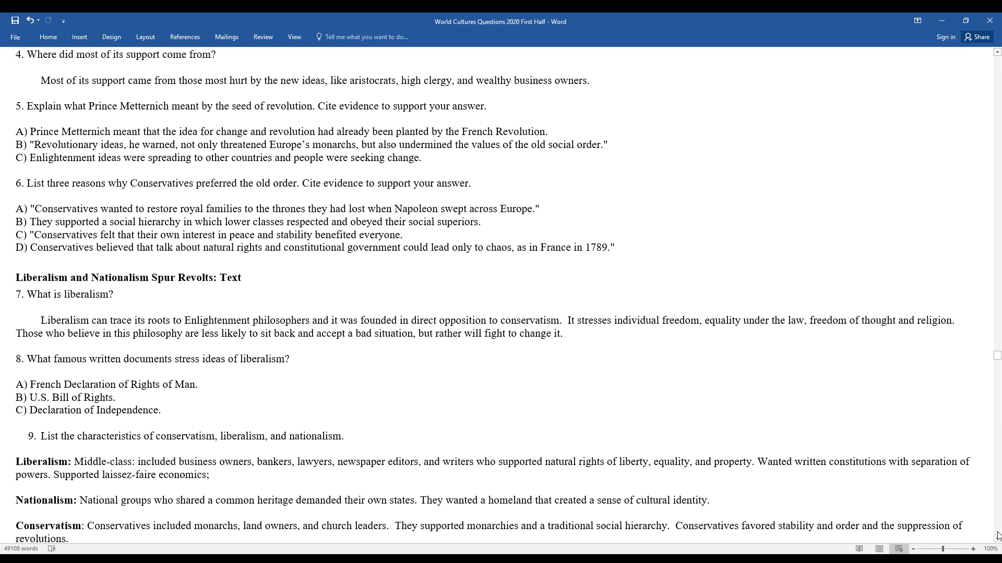
pyautogui.click(382, 106)
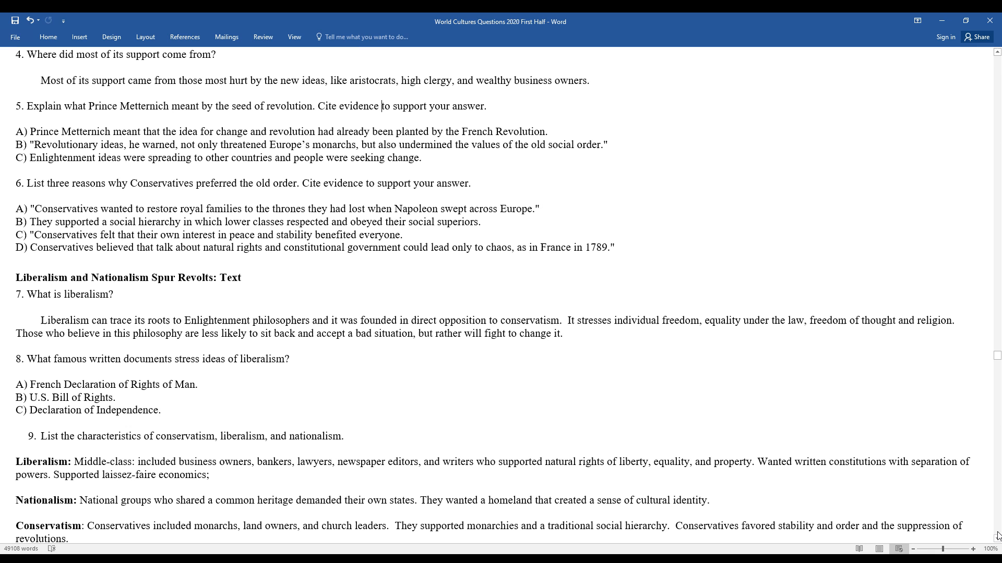
pyautogui.scroll(-3)
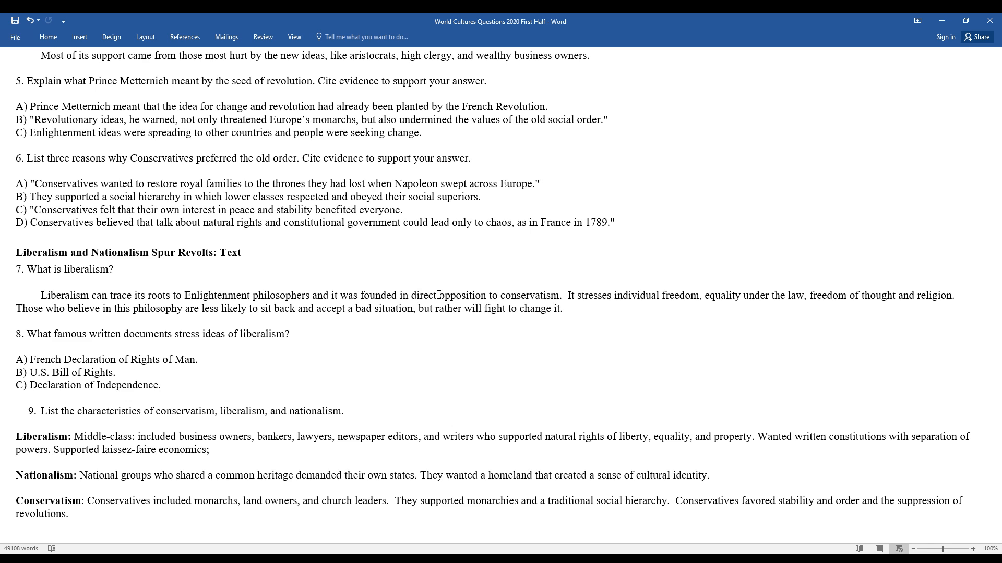
# Step: Delete "Supported laissez-faire economics;" from the Liberalism characteristics in question 9
pyautogui.click(381, 82)
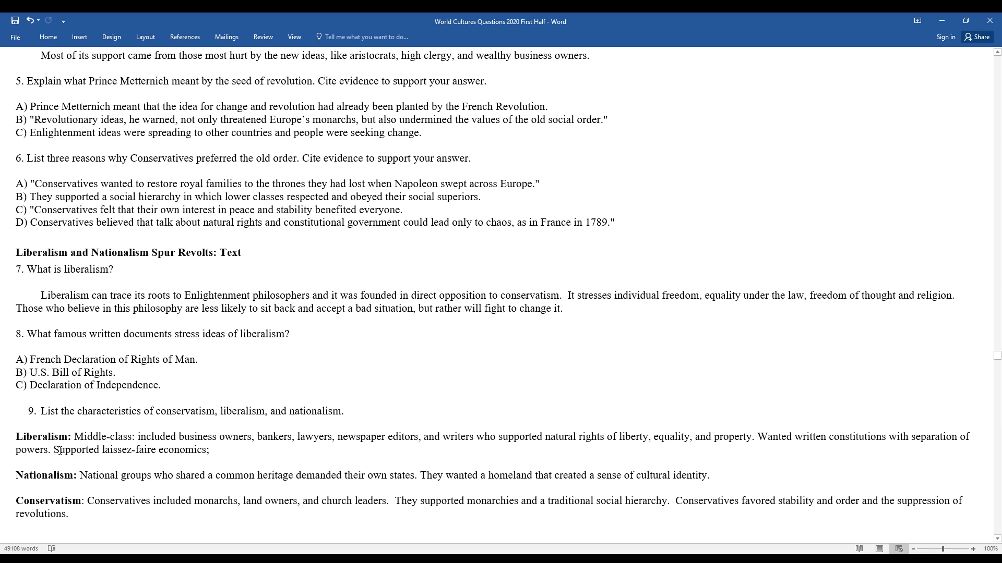
pyautogui.doubleClick(77, 450)
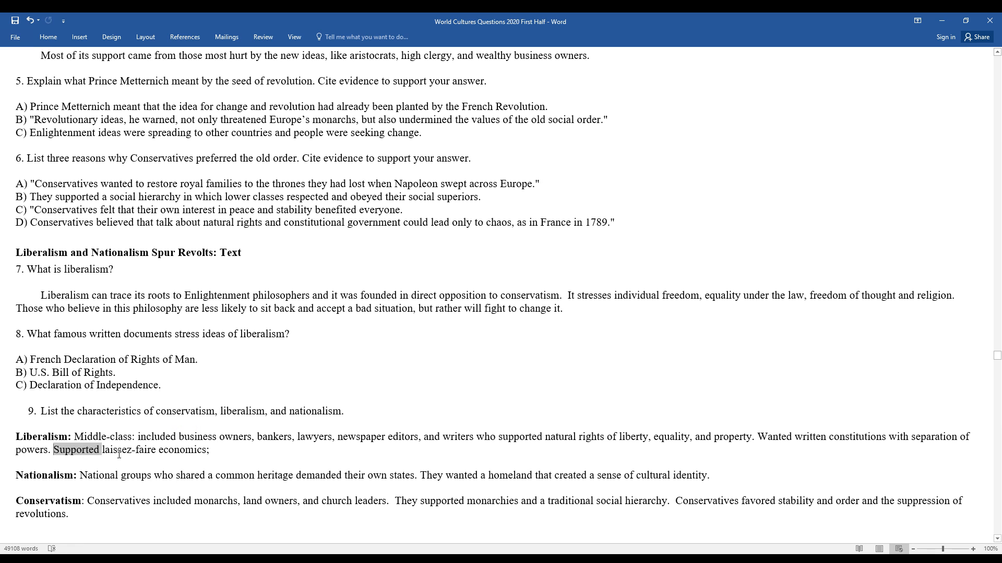
pyautogui.moveTo(54, 450); pyautogui.dragTo(209, 450)
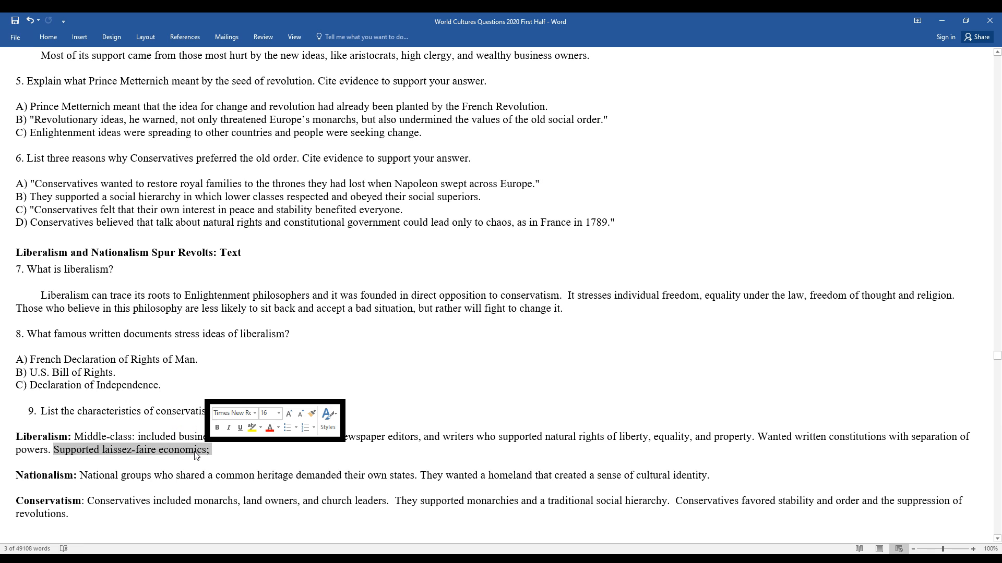
pyautogui.press('Delete')
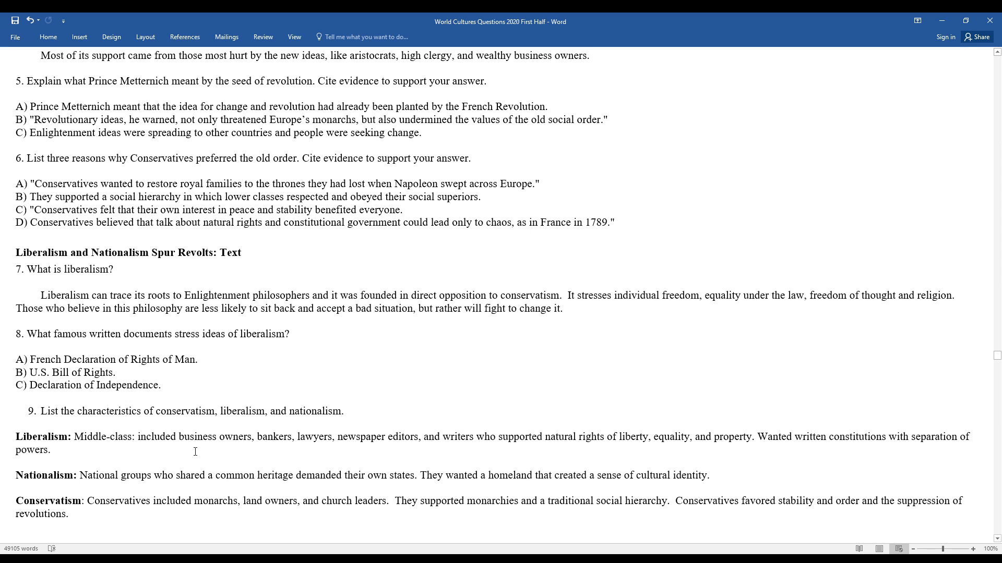
pyautogui.moveTo(374, 476)
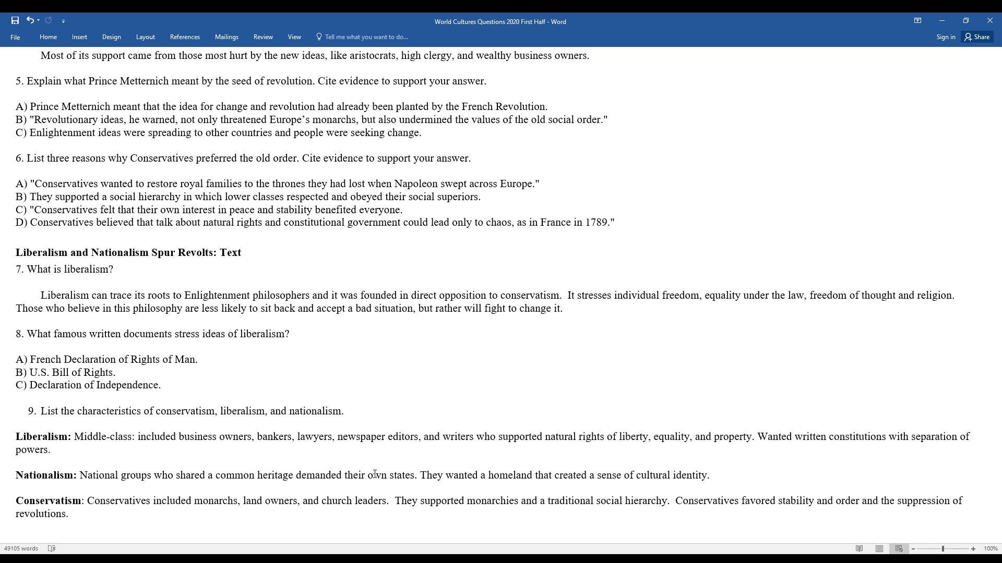
pyautogui.click(53, 450)
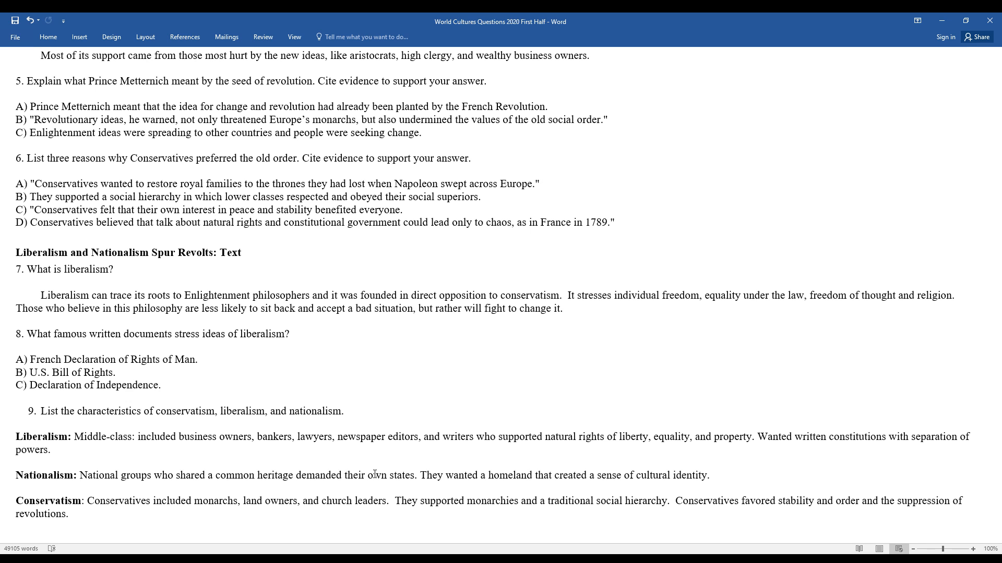
pyautogui.click(52, 449)
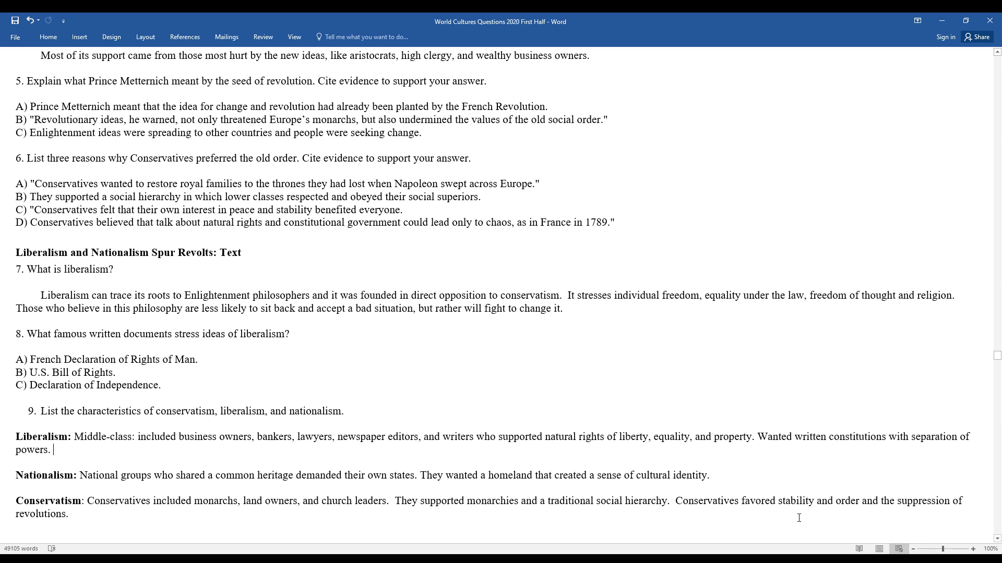
pyautogui.moveTo(540, 384)
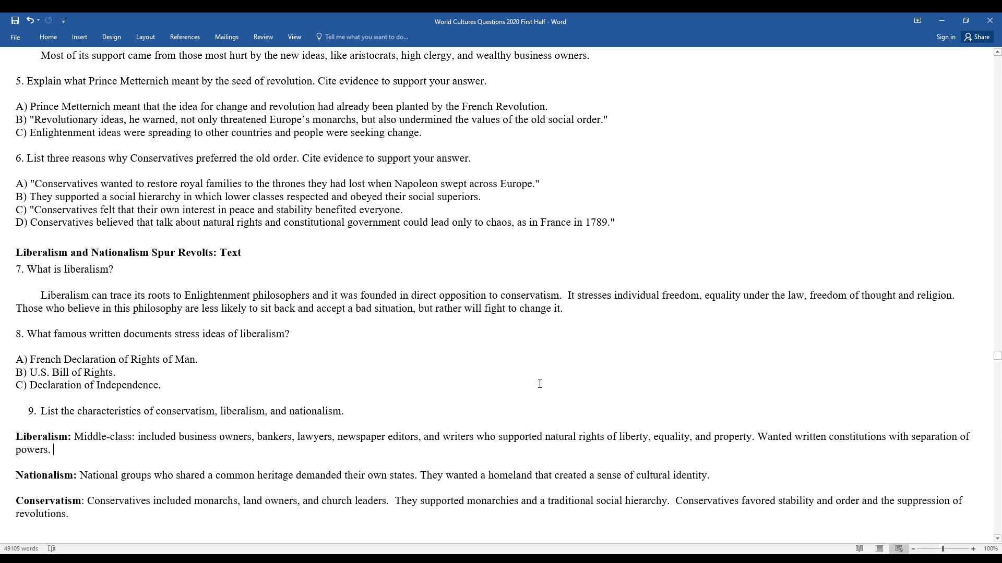
pyautogui.scroll(-3)
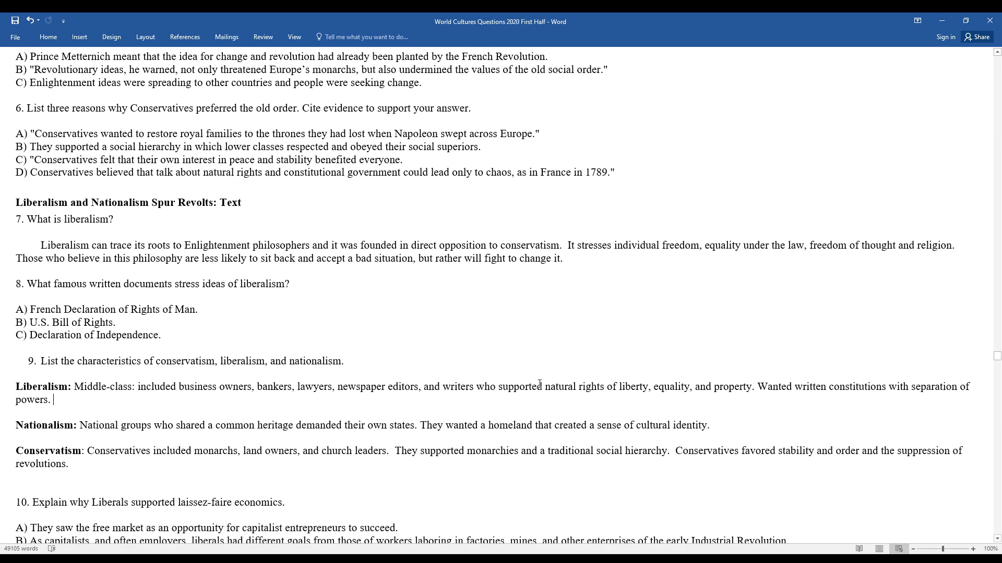
pyautogui.scroll(-3)
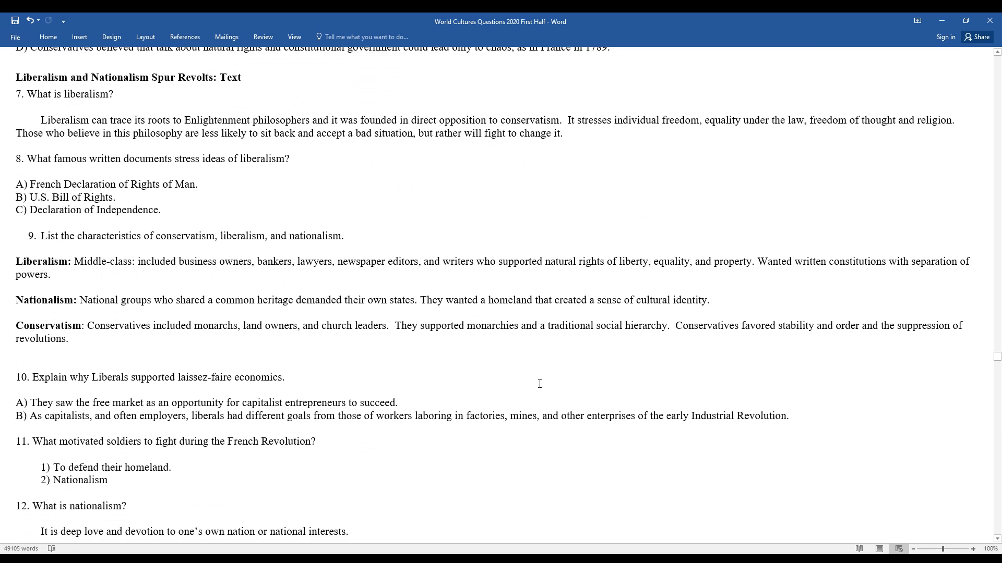
pyautogui.scroll(-3)
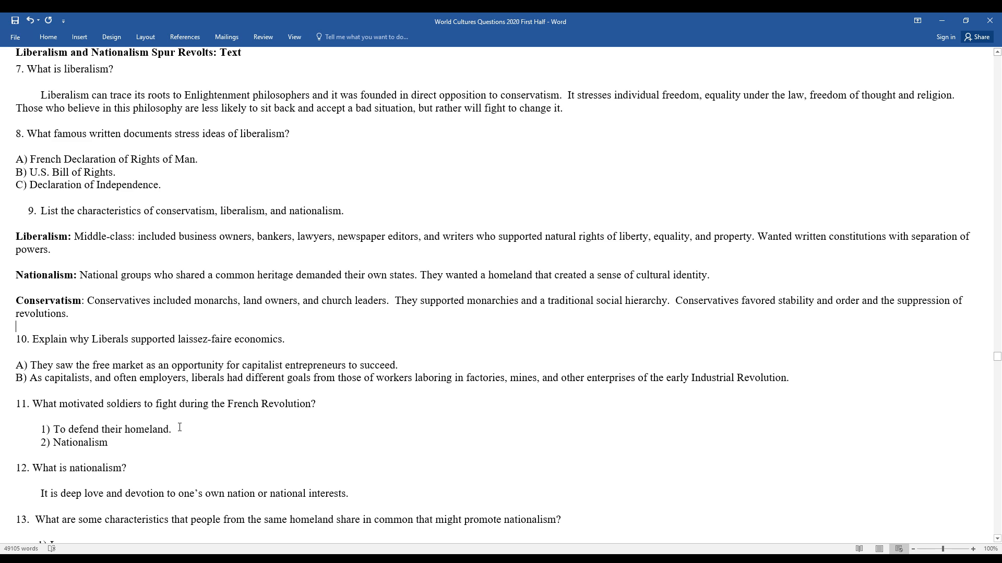
pyautogui.moveTo(171, 471)
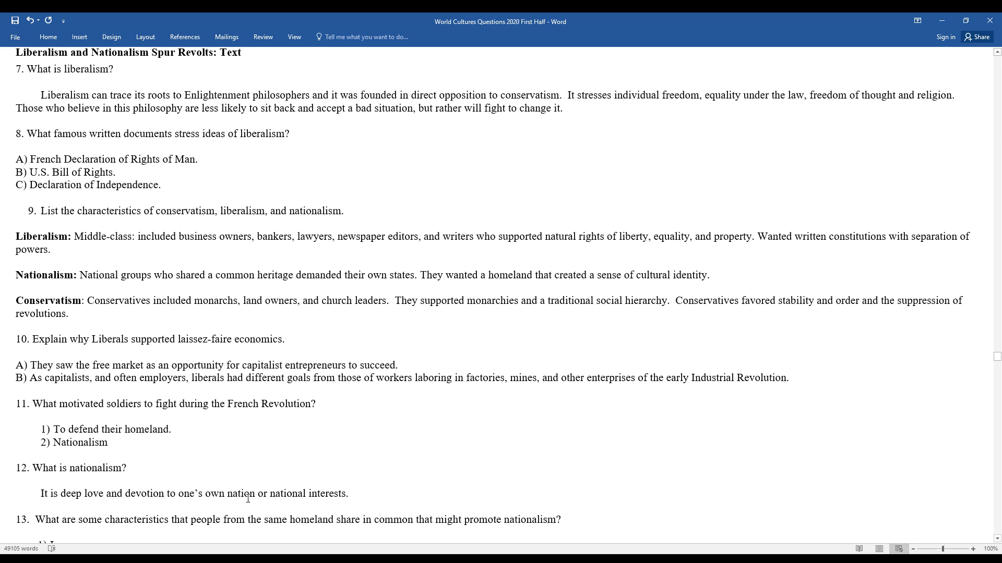
pyautogui.moveTo(359, 498)
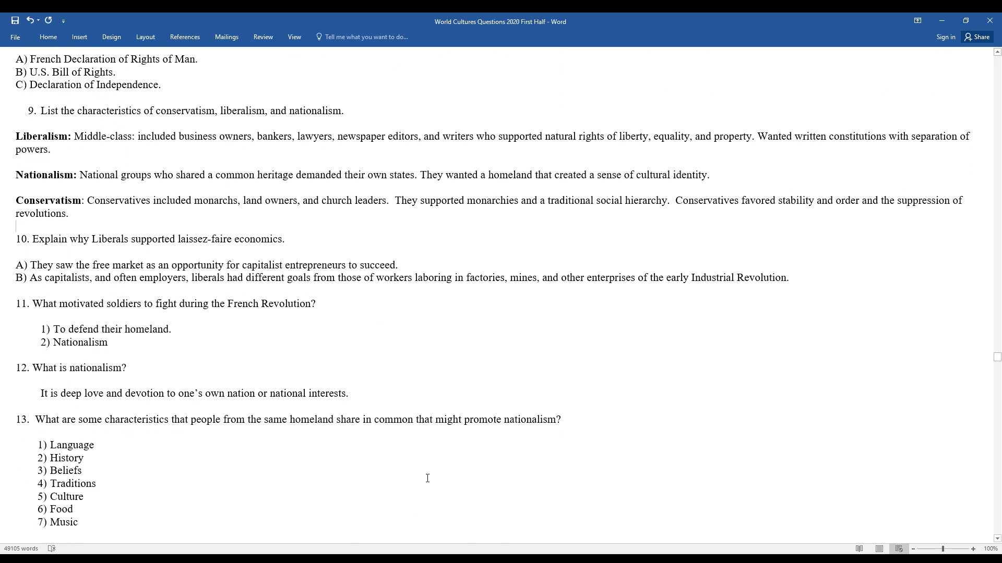
pyautogui.scroll(-3)
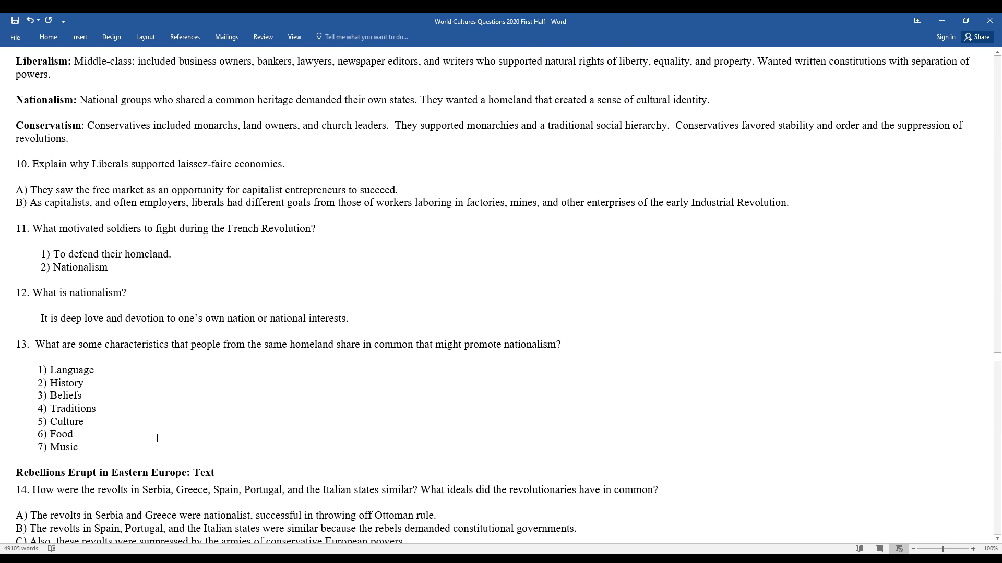
# Step: Scroll down to question 15's three lettered revolt answers
pyautogui.scroll(-3)
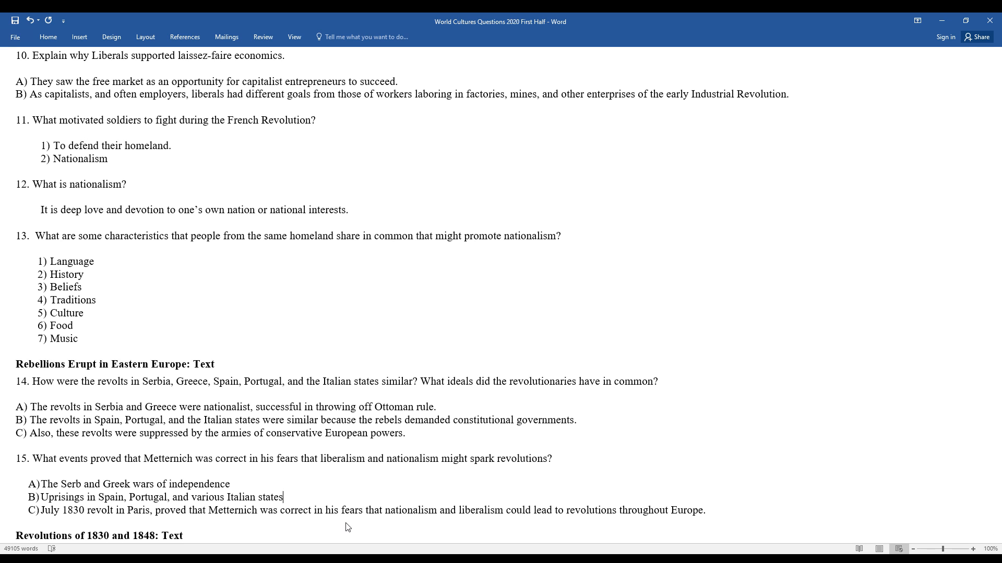
# Step: End question 15's answer B with a period after "various Italian states" and move to question 16
pyautogui.write('.')
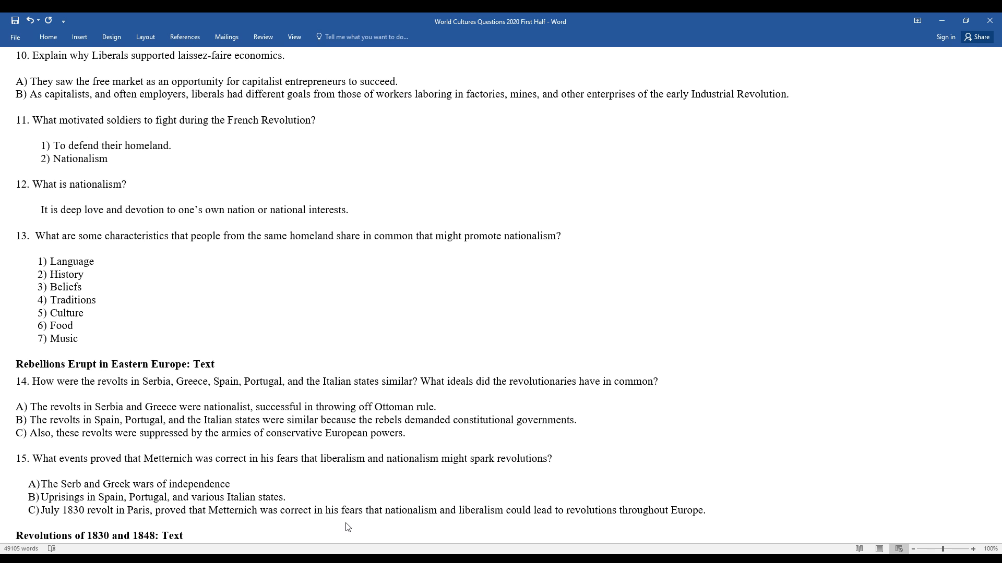
pyautogui.scroll(-3)
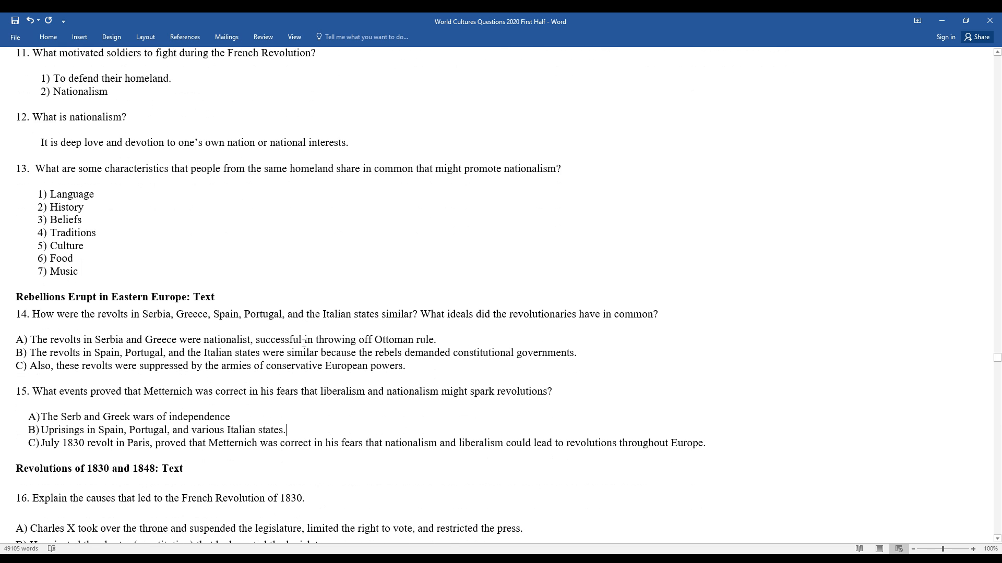
pyautogui.scroll(-3)
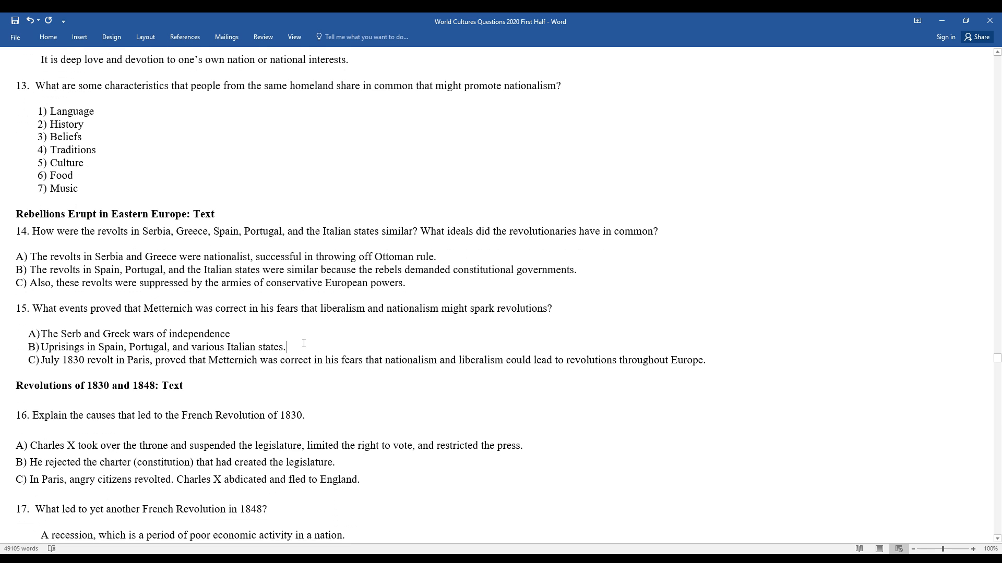
pyautogui.scroll(3)
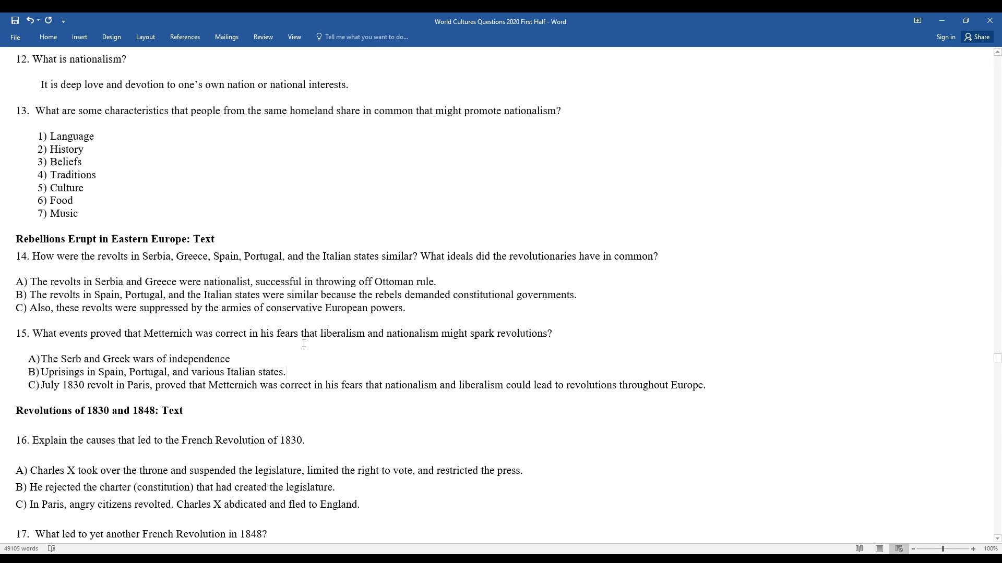
pyautogui.click(284, 372)
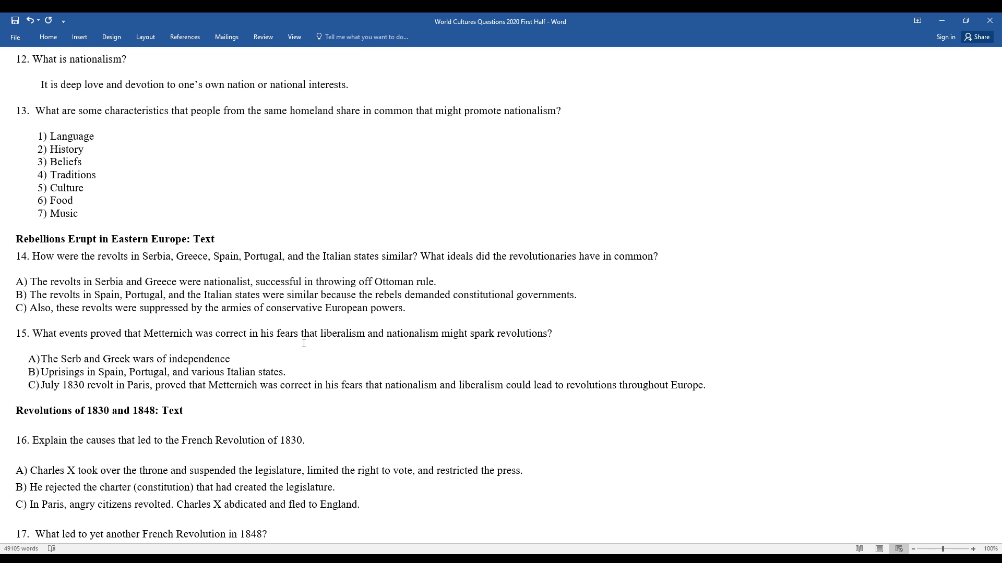
# Step: Move the Charles X abdication sentence onto its own line as answer D of question 16
pyautogui.click(285, 371)
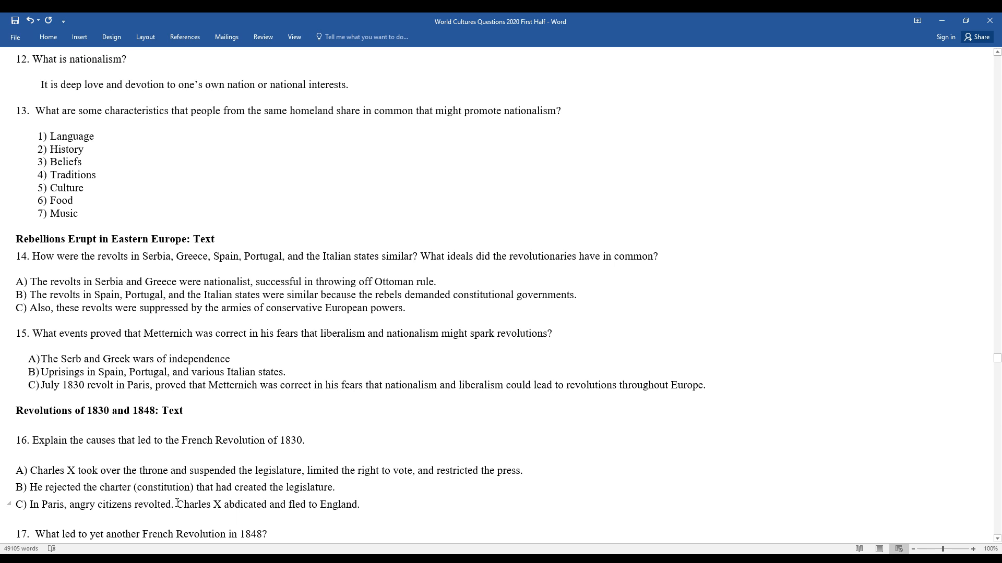
pyautogui.press('Enter')
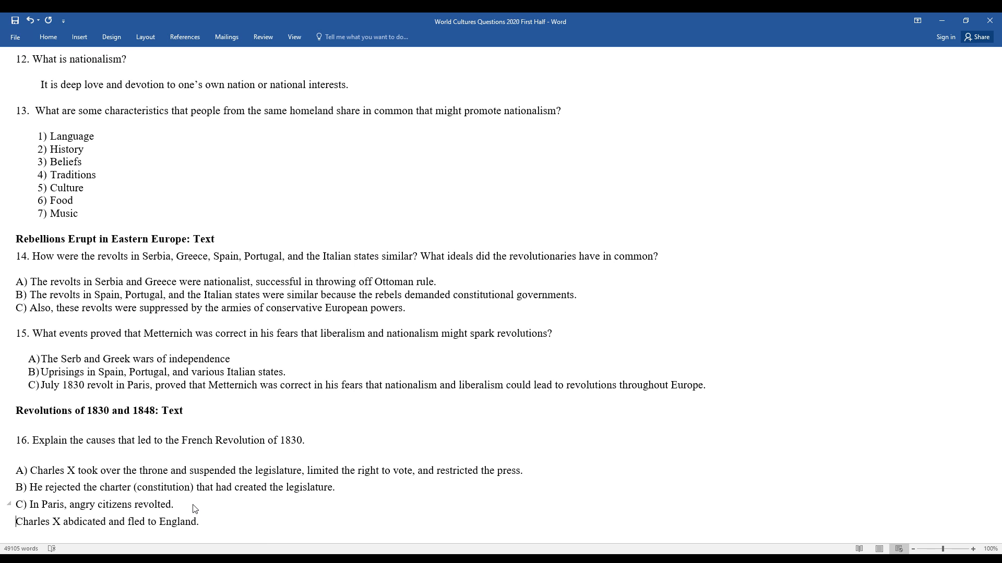
pyautogui.write('D)')
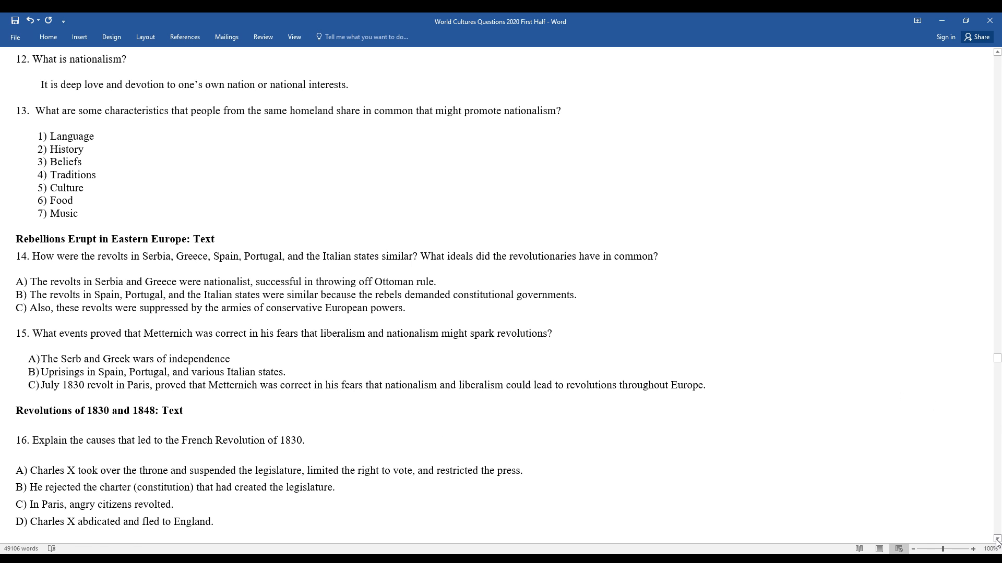
pyautogui.scroll(-3)
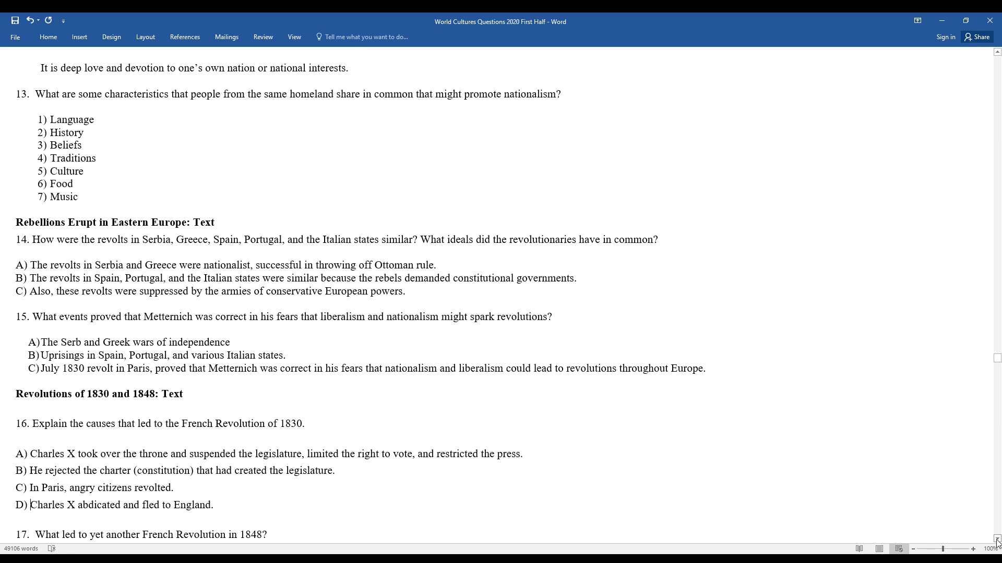
pyautogui.scroll(-3)
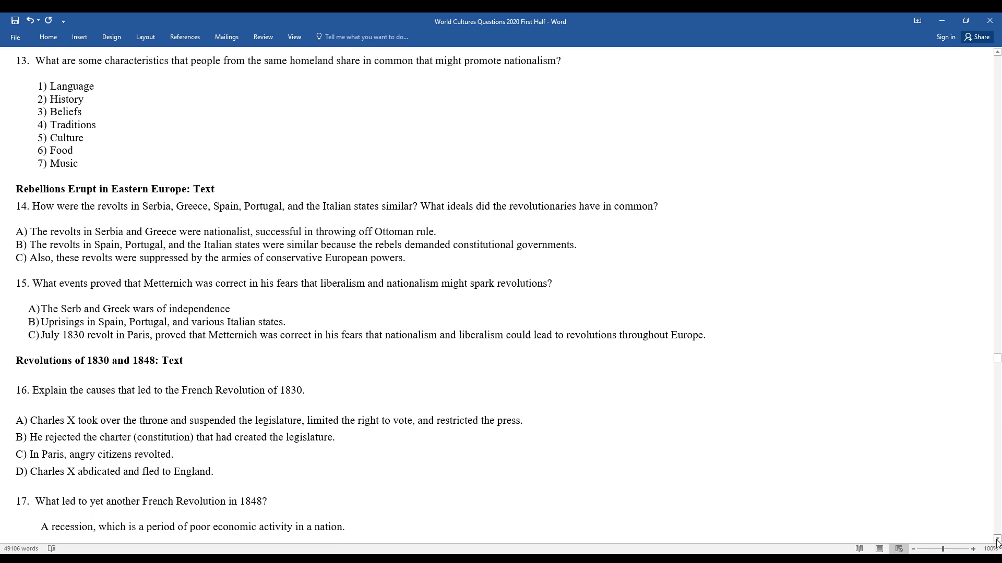
pyautogui.scroll(-3)
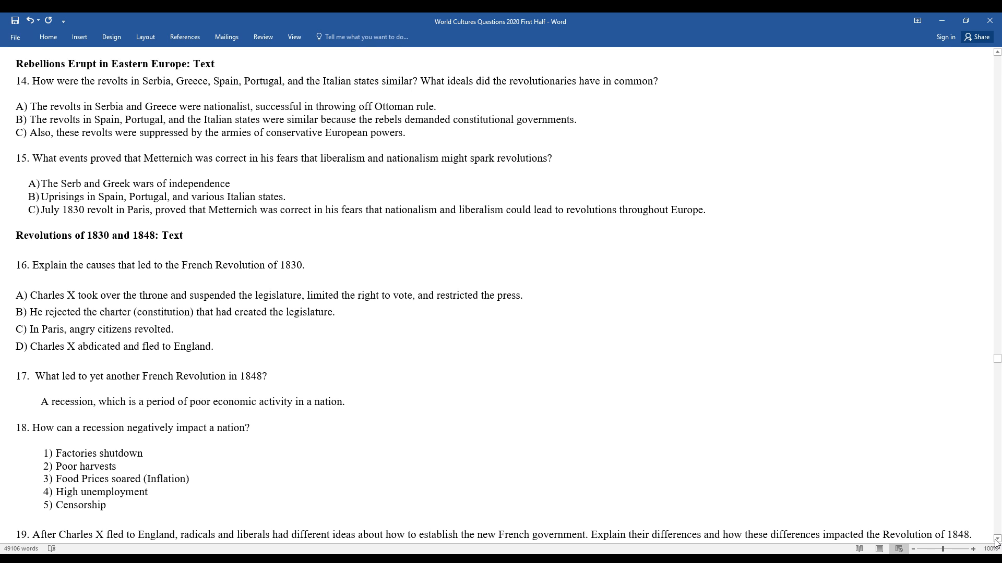
pyautogui.click(31, 347)
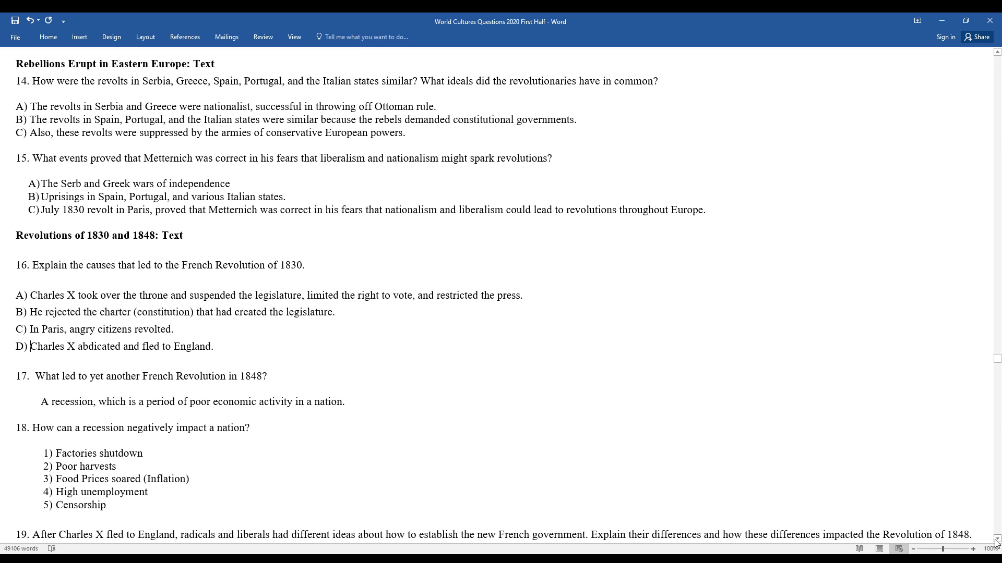
pyautogui.moveTo(824, 498)
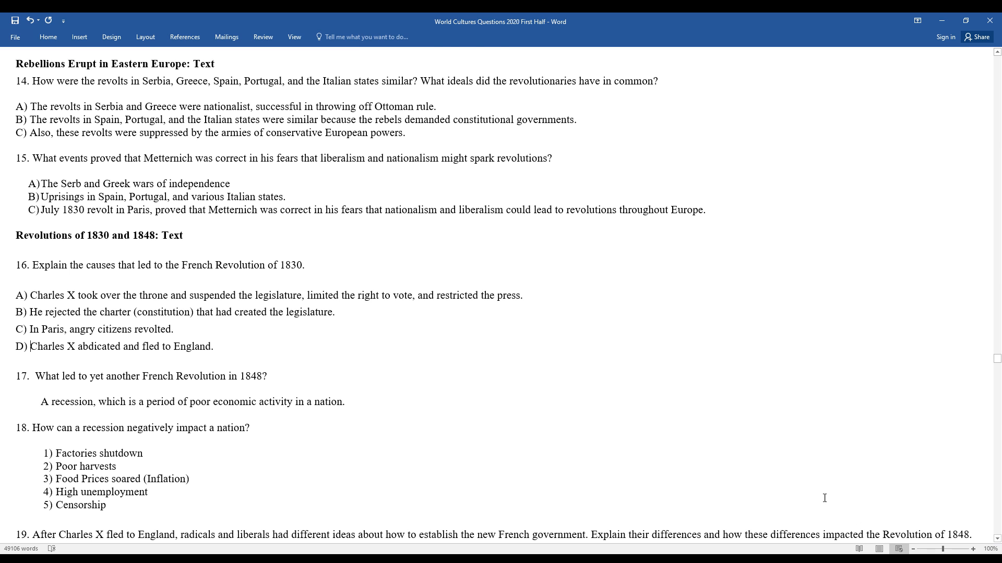
pyautogui.scroll(-3)
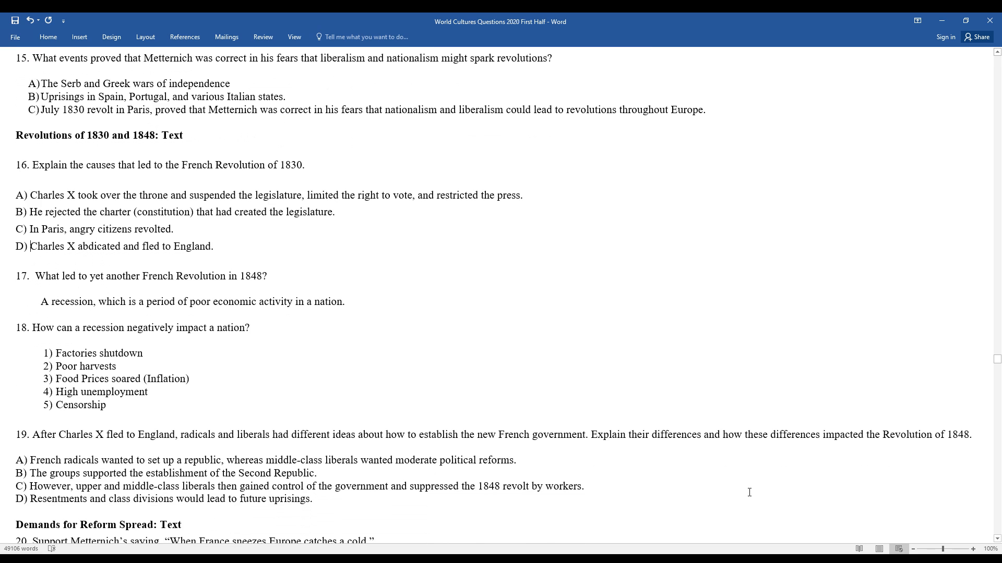
pyautogui.scroll(-3)
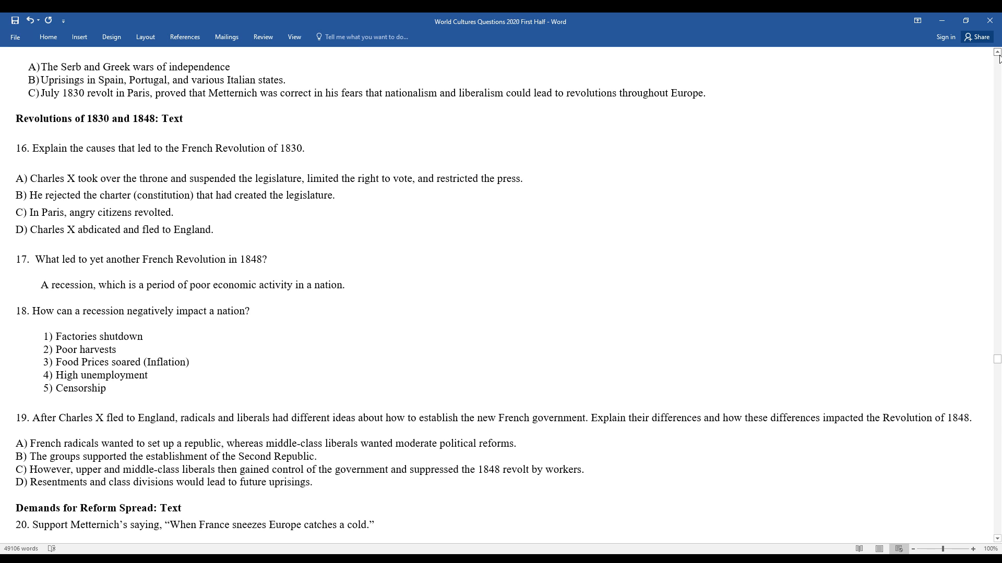
pyautogui.click(30, 229)
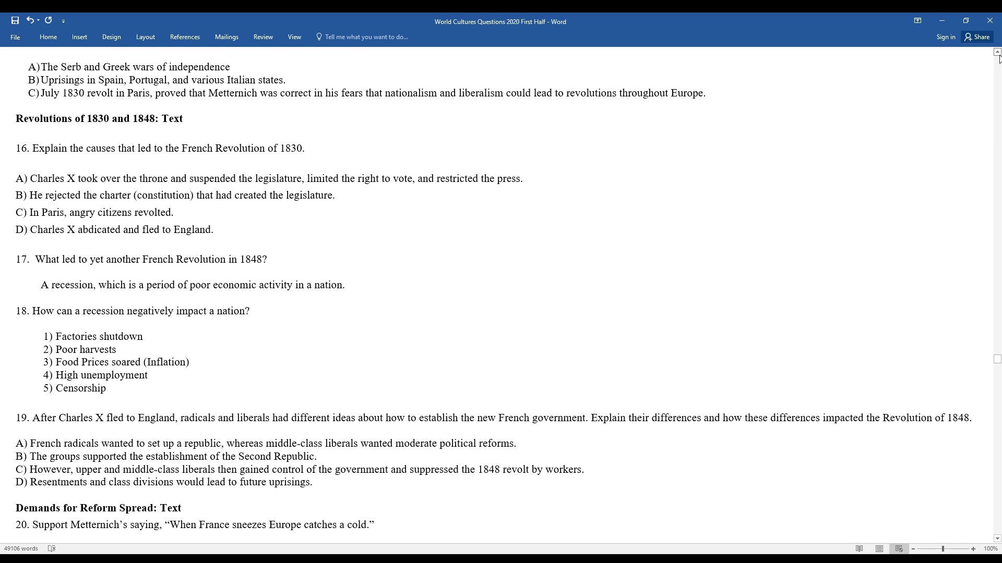
pyautogui.click(30, 229)
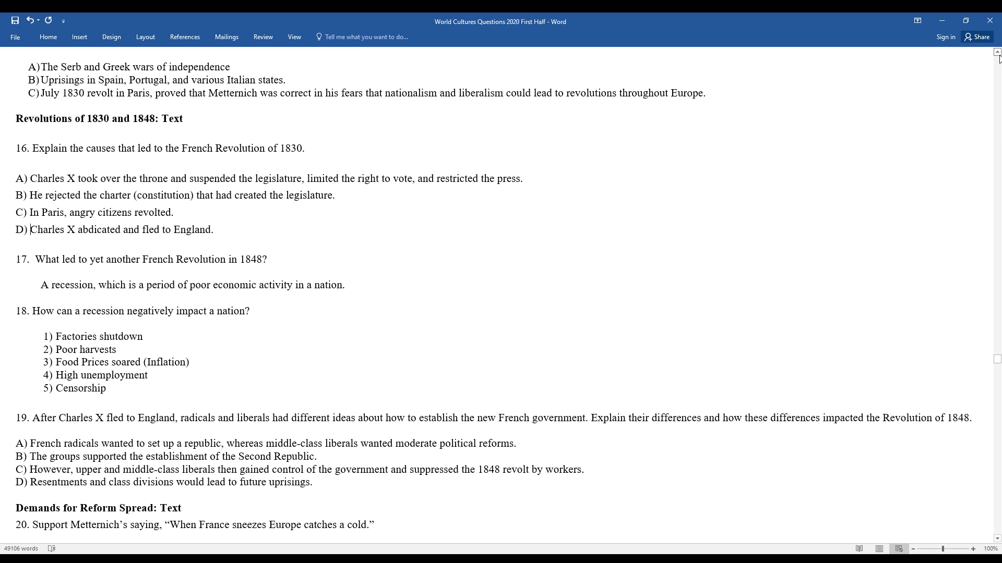
pyautogui.moveTo(449, 213)
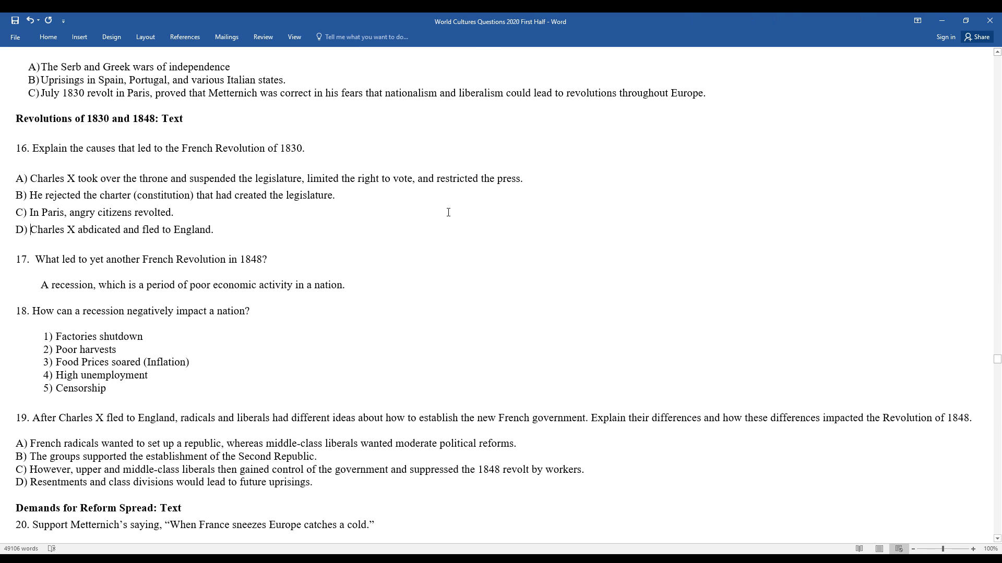
pyautogui.moveTo(434, 293)
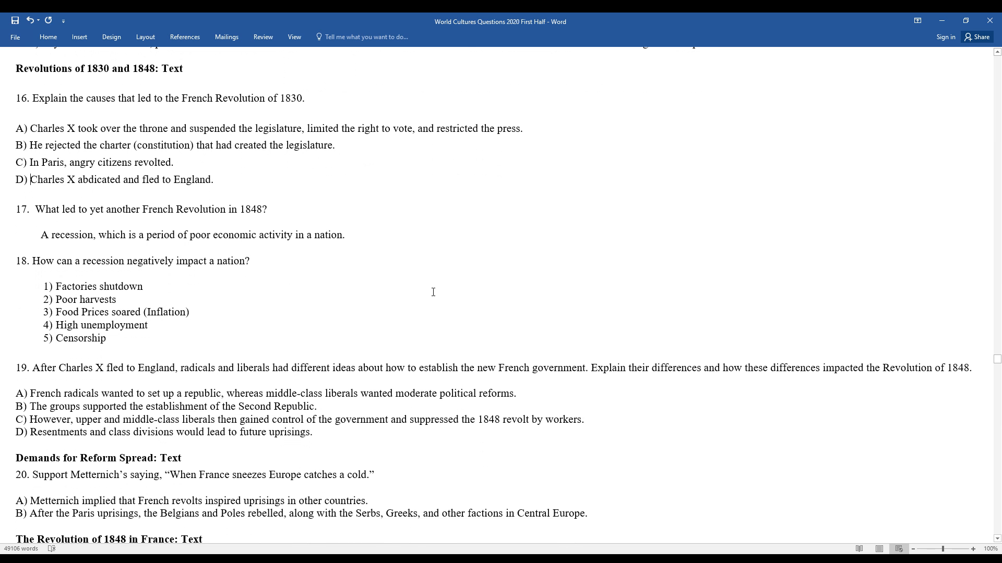
pyautogui.moveTo(329, 438)
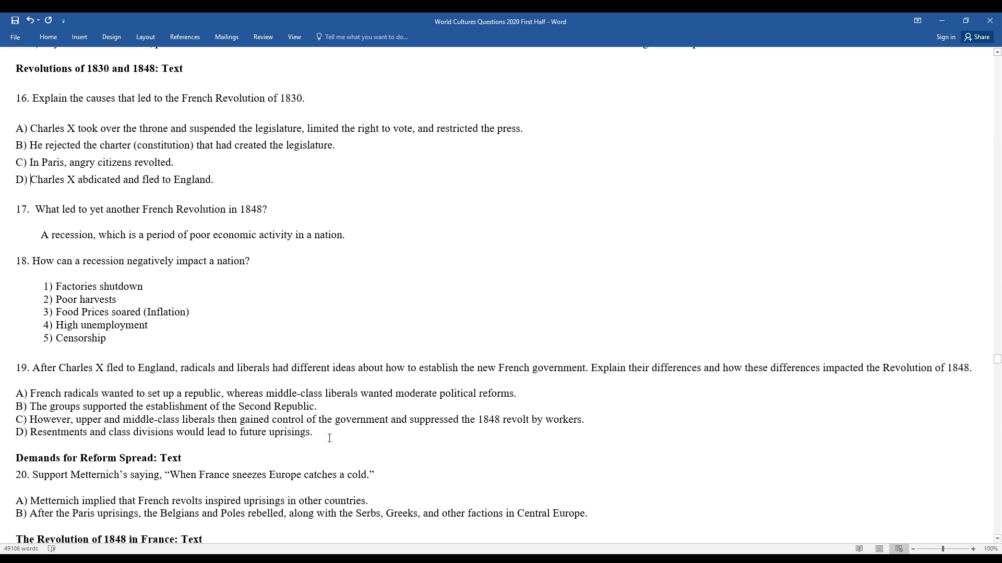
pyautogui.moveTo(259, 501)
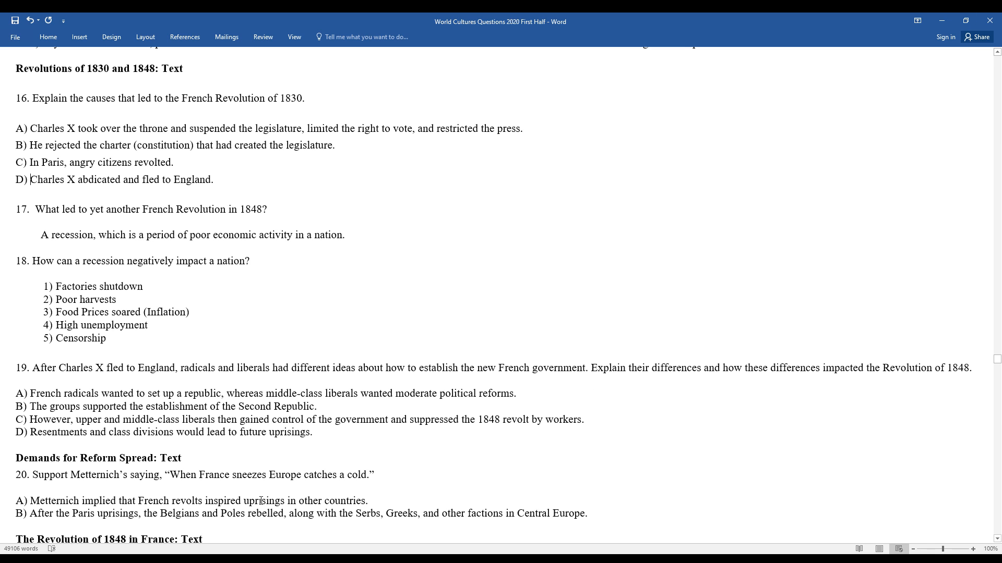
pyautogui.moveTo(286, 494)
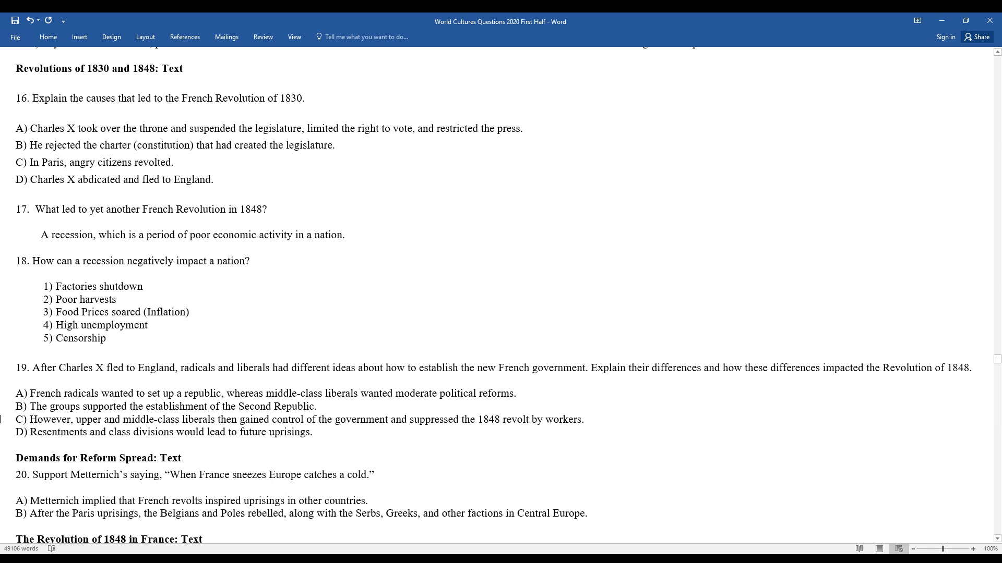
# Step: Scroll down until questions 21–23 and the Lesson Reflection Question are visible
pyautogui.scroll(-3)
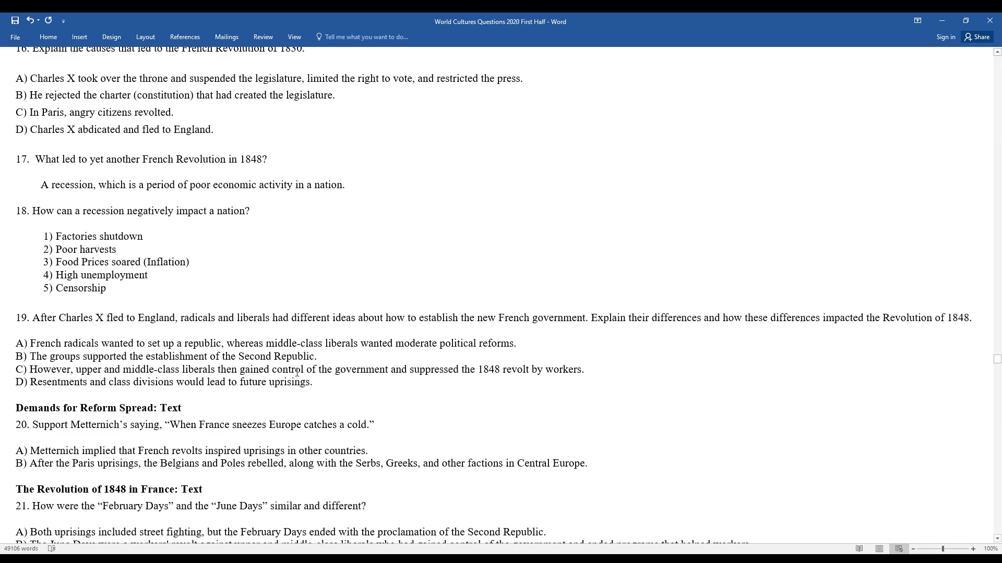
pyautogui.scroll(-3)
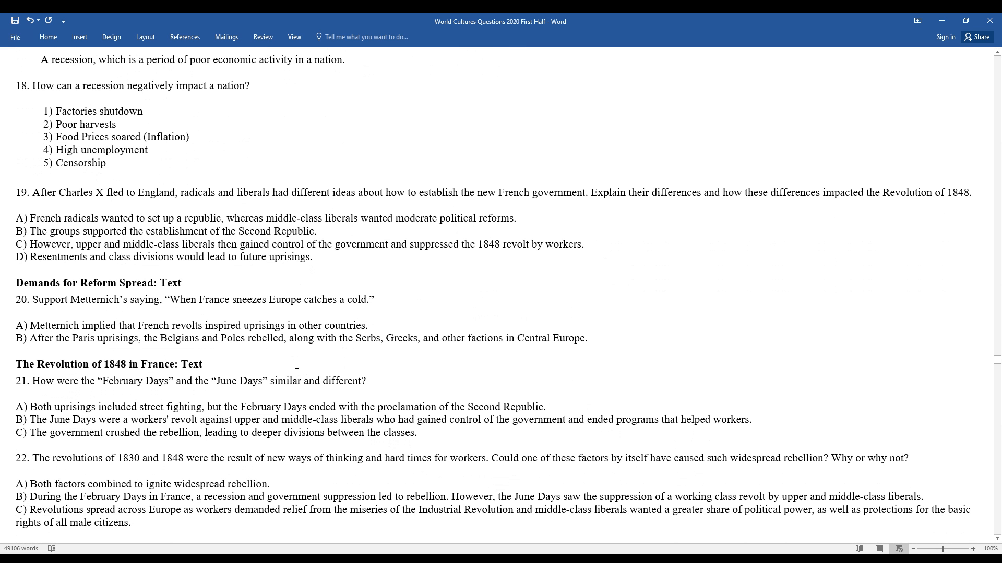
pyautogui.scroll(-3)
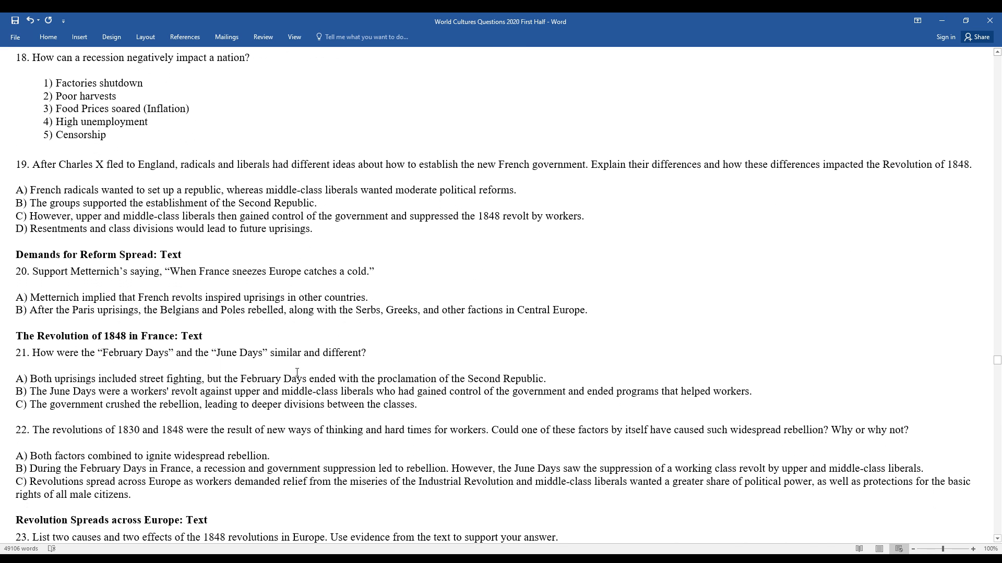
pyautogui.scroll(-3)
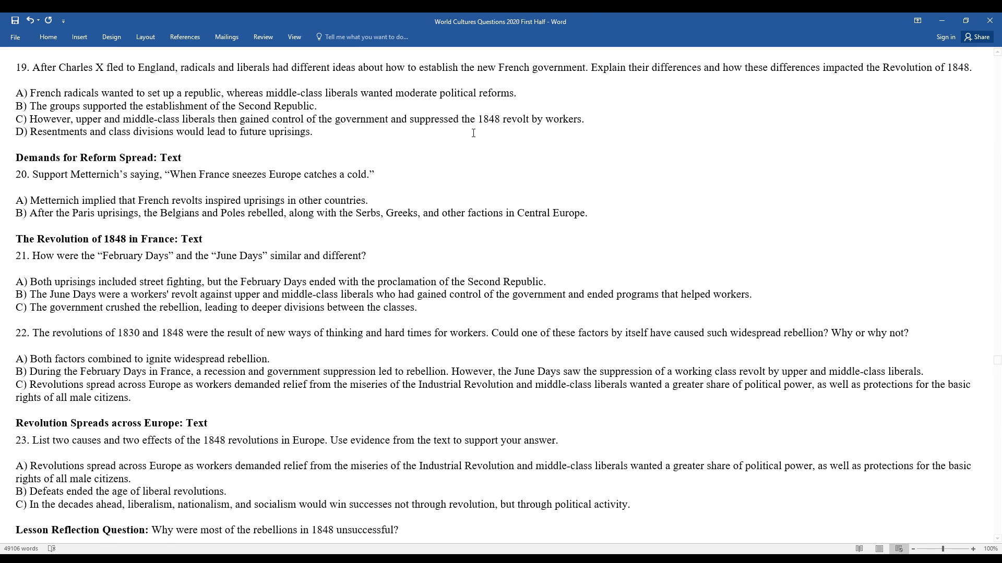
pyautogui.moveTo(712, 17)
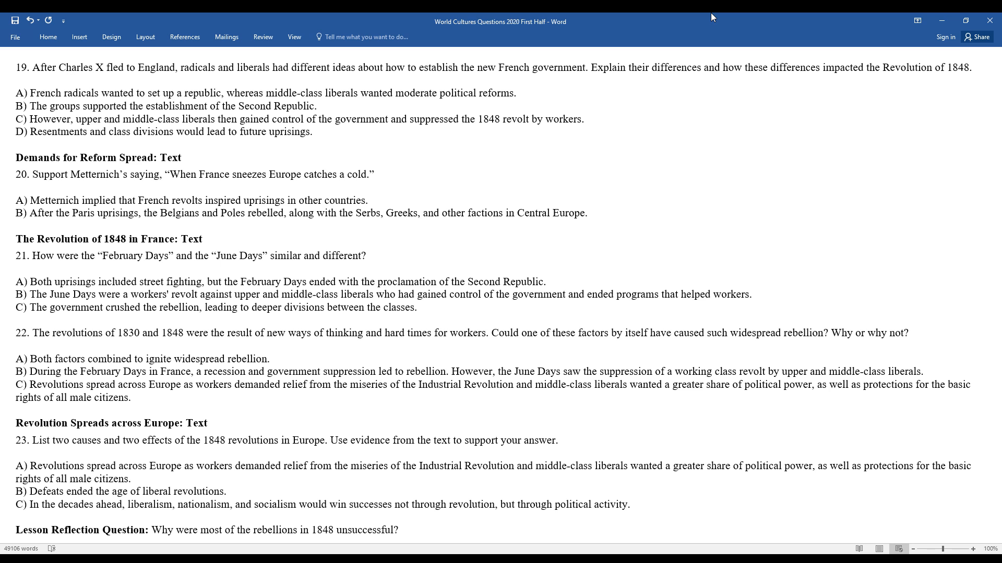
pyautogui.moveTo(434, 418)
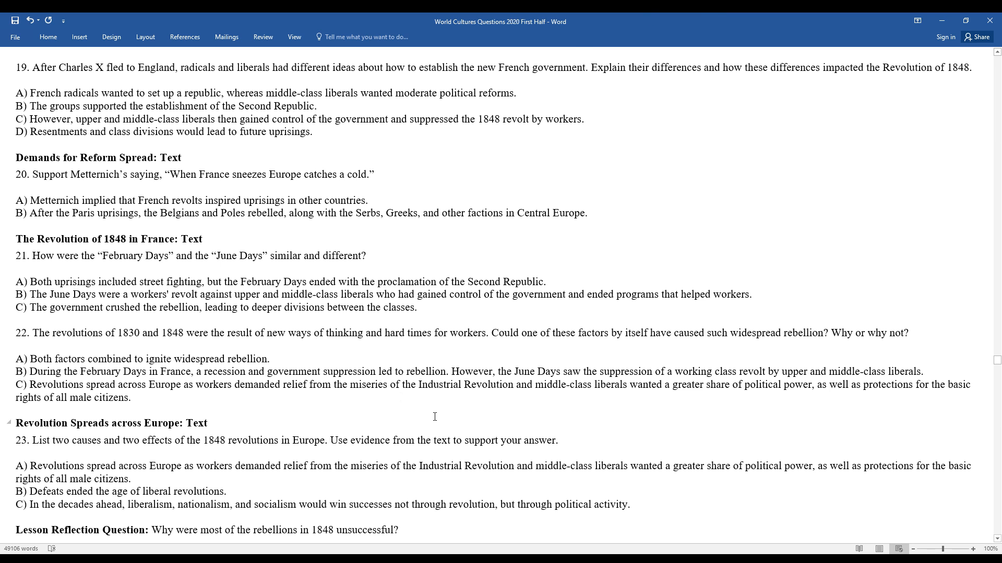
# Step: Break question 22's answer B before "However, the June Days" so it becomes its own answer C
pyautogui.click(455, 372)
pyautogui.write('C) ')
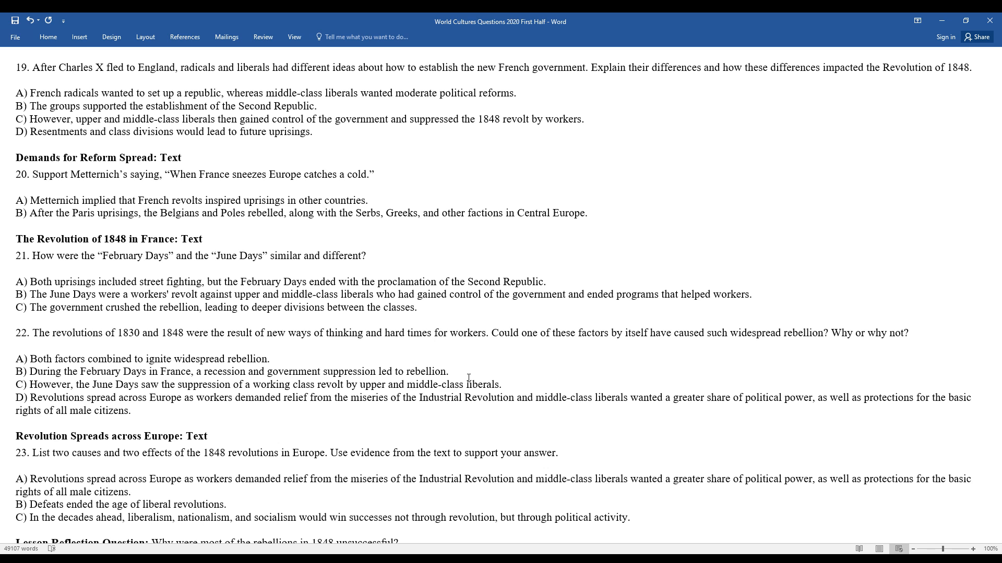
pyautogui.moveTo(421, 246)
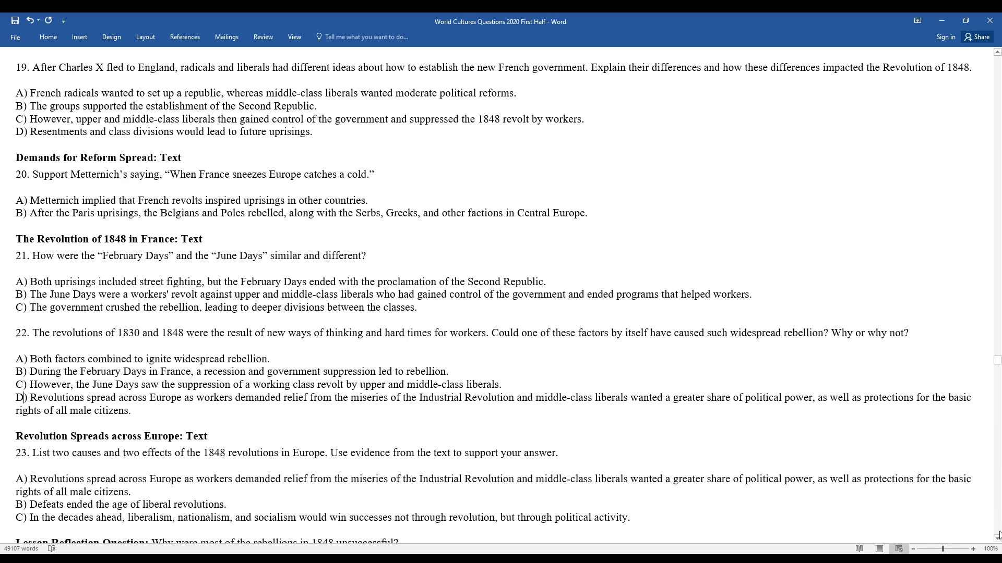
pyautogui.scroll(-3)
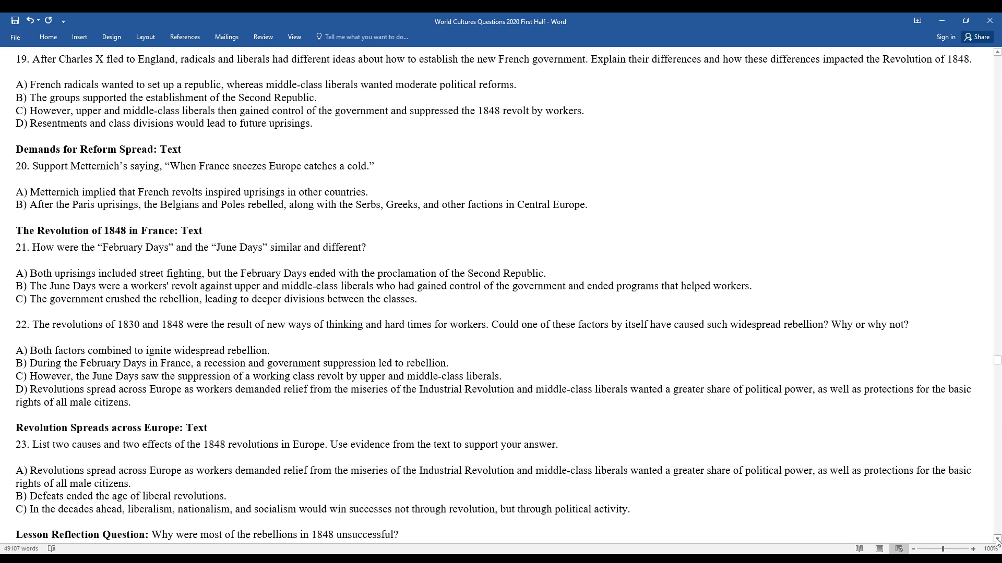
pyautogui.moveTo(453, 445)
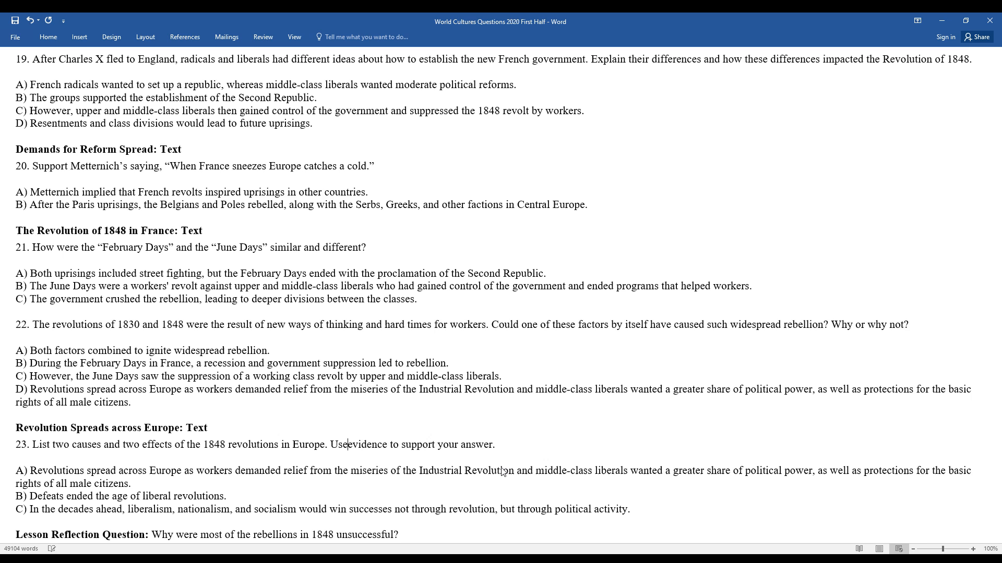
# Step: Change "Use evidence" to "Cite evidence" in question 23 and reveal the reflection answers
pyautogui.press('Backspace')
pyautogui.write('Cit')
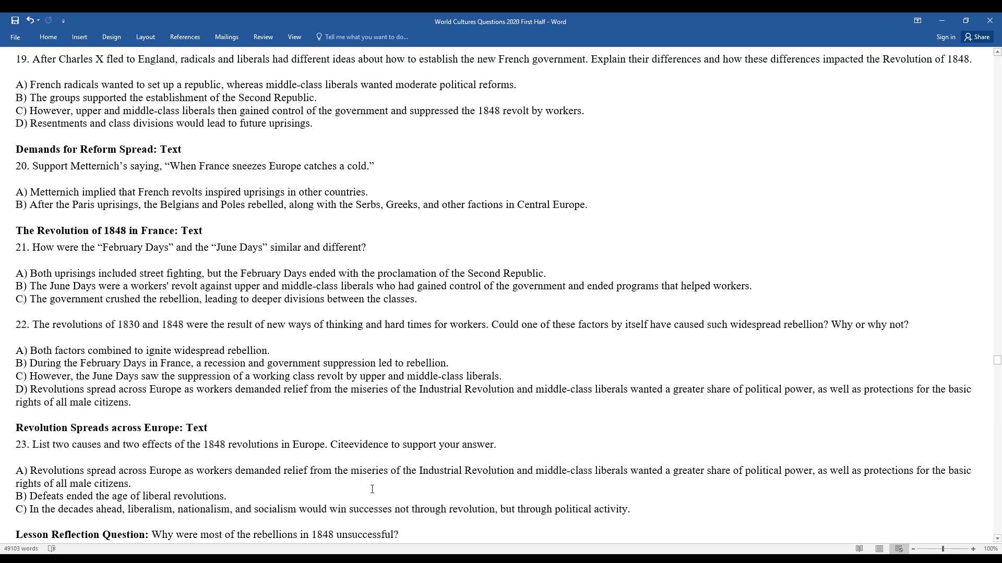
pyautogui.moveTo(691, 487)
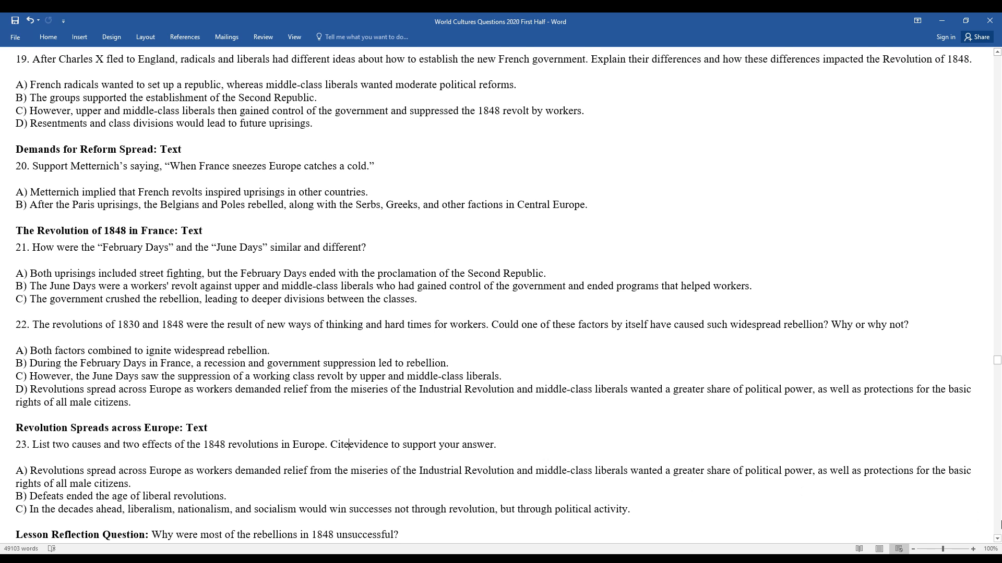
pyautogui.scroll(-3)
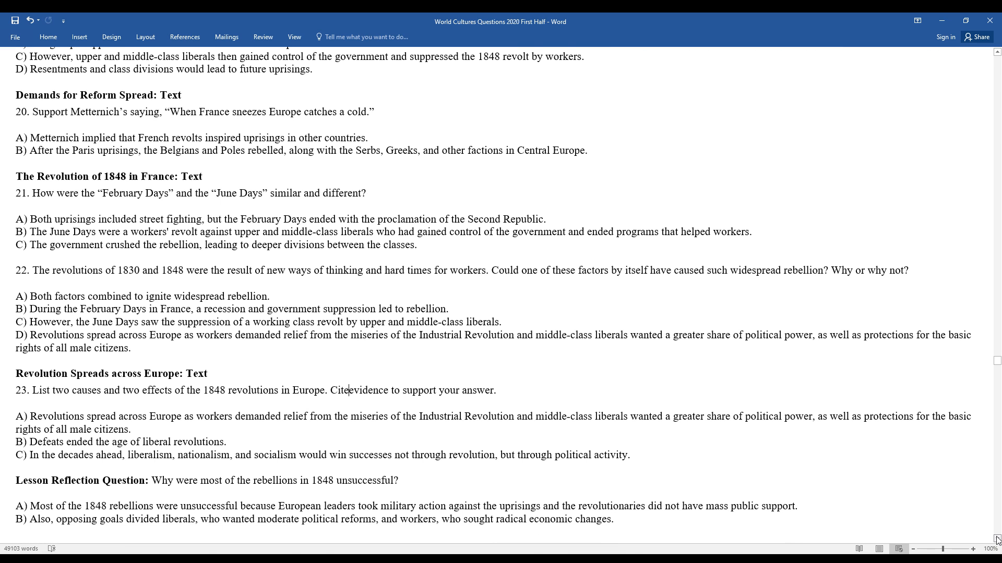
pyautogui.scroll(-3)
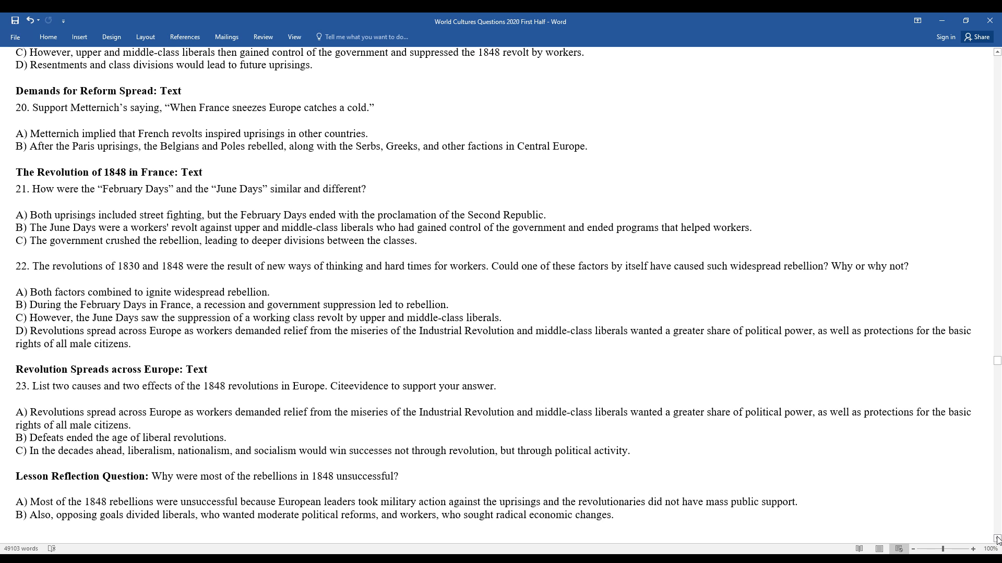
pyautogui.click(349, 386)
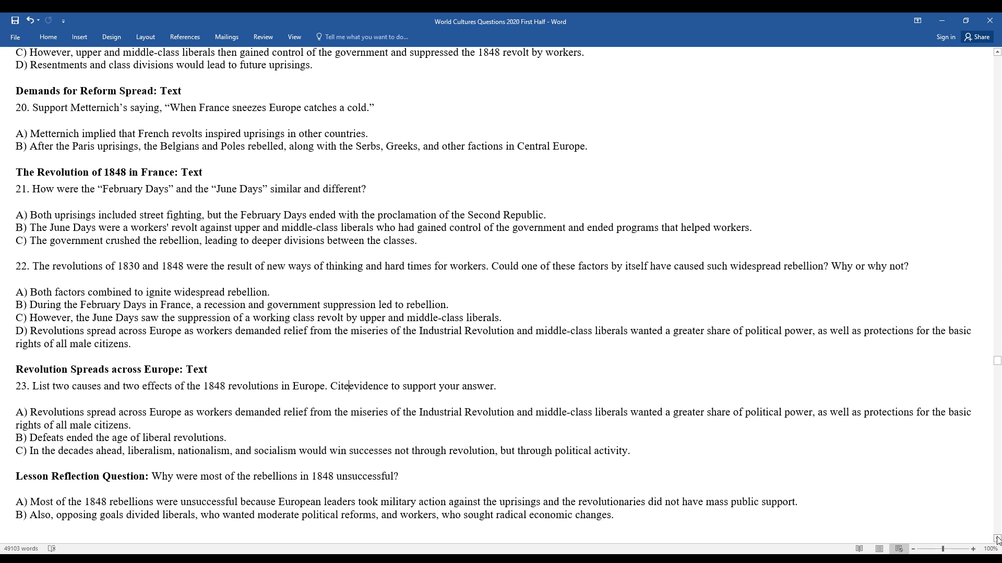
pyautogui.moveTo(763, 323)
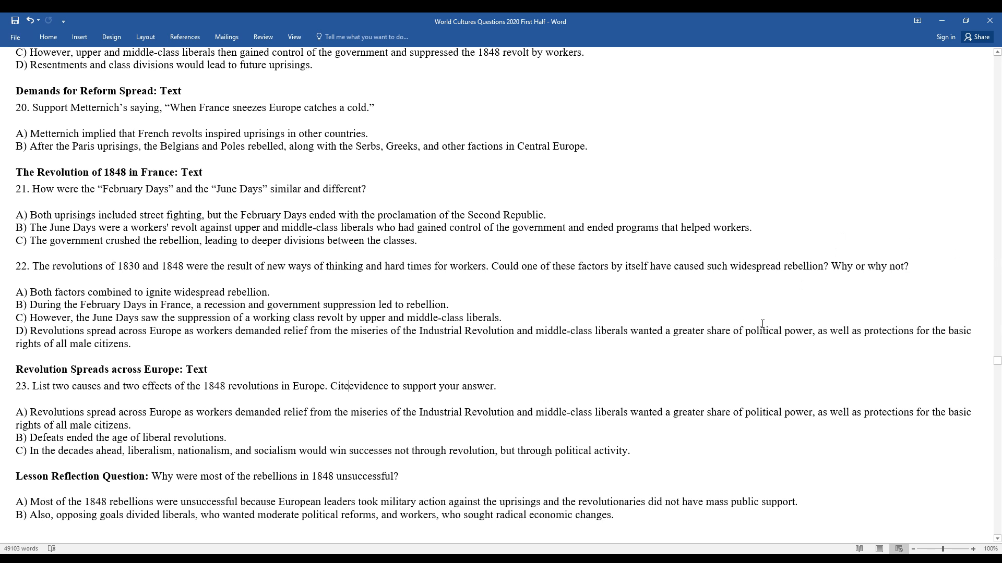
pyautogui.moveTo(881, 323)
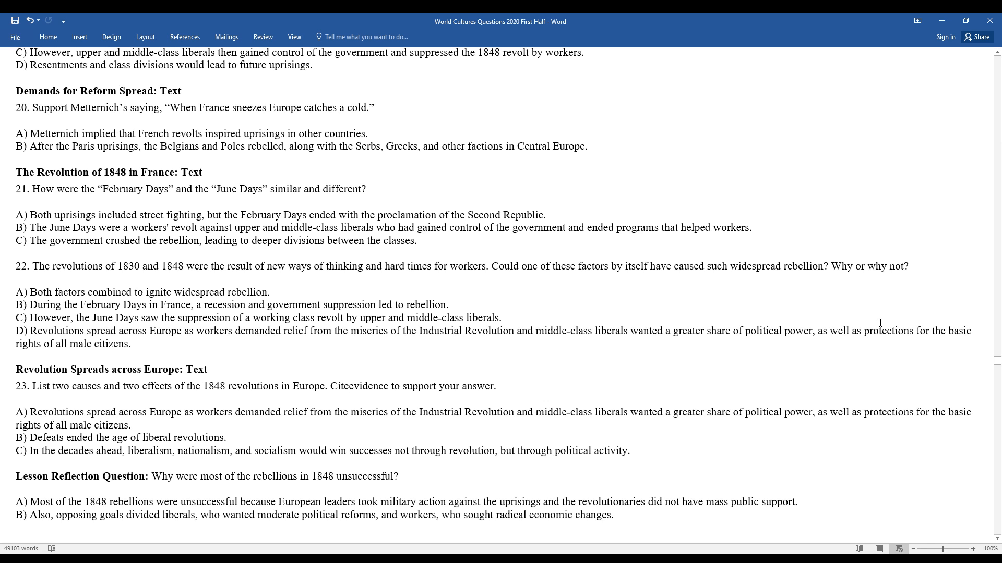
pyautogui.moveTo(799, 380)
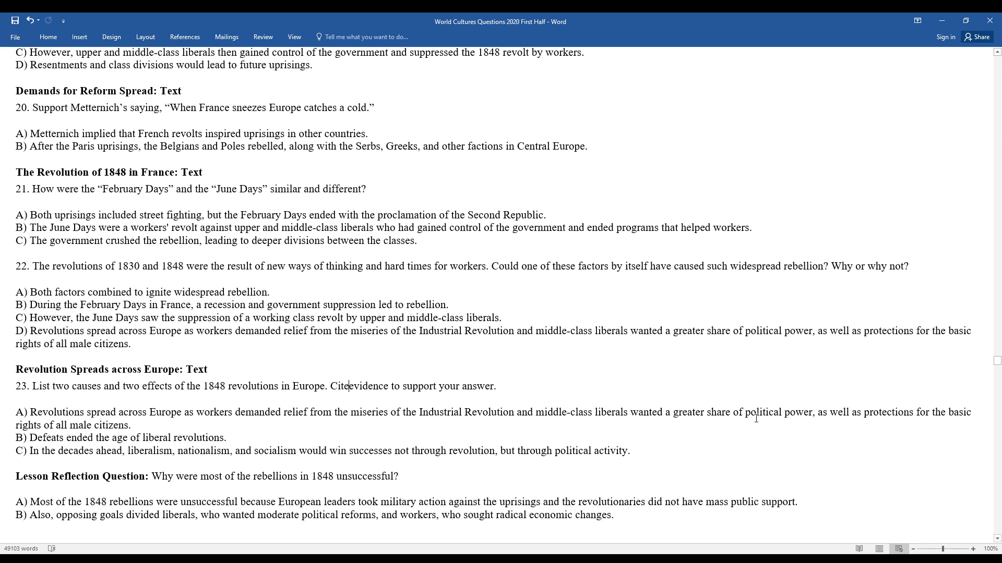
pyautogui.moveTo(714, 417)
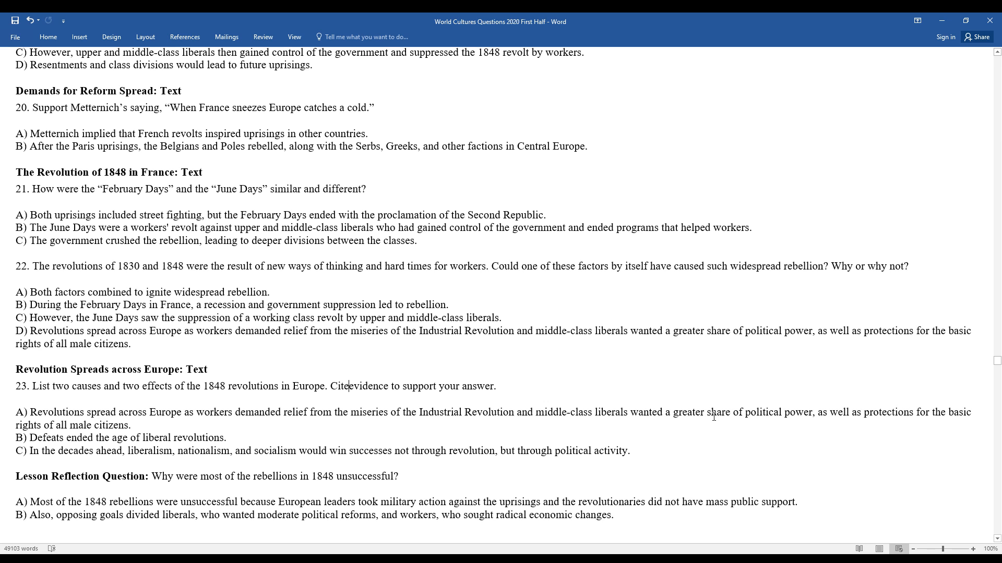